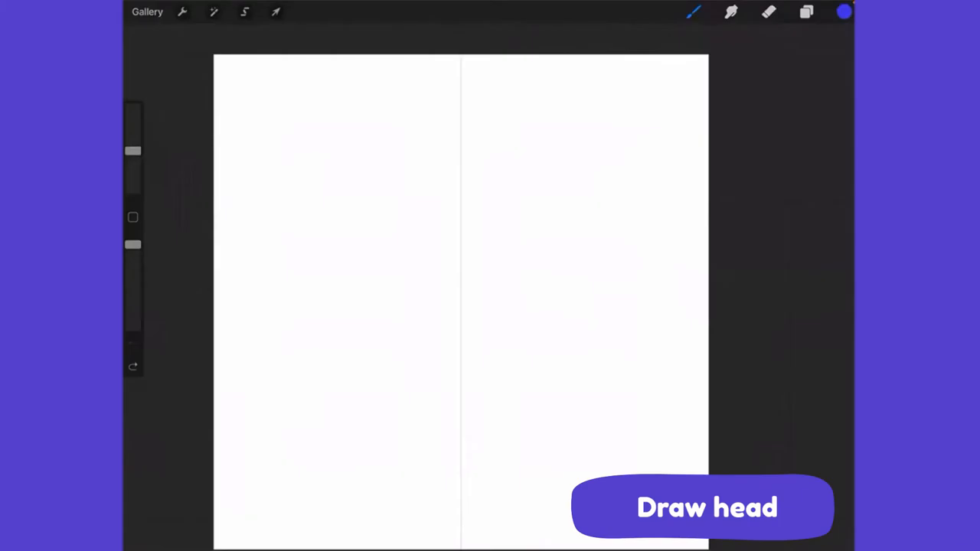
Draw a mirrored curved head top with two pointed ears, then edit the QuickShape line.
left_click_drag(452, 185, 474, 184)
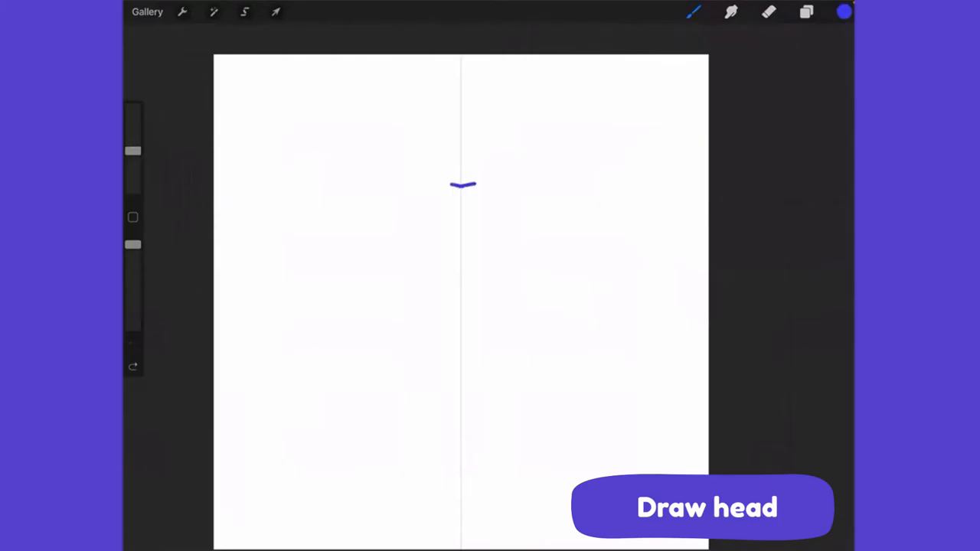
left_click_drag(460, 188, 528, 189)
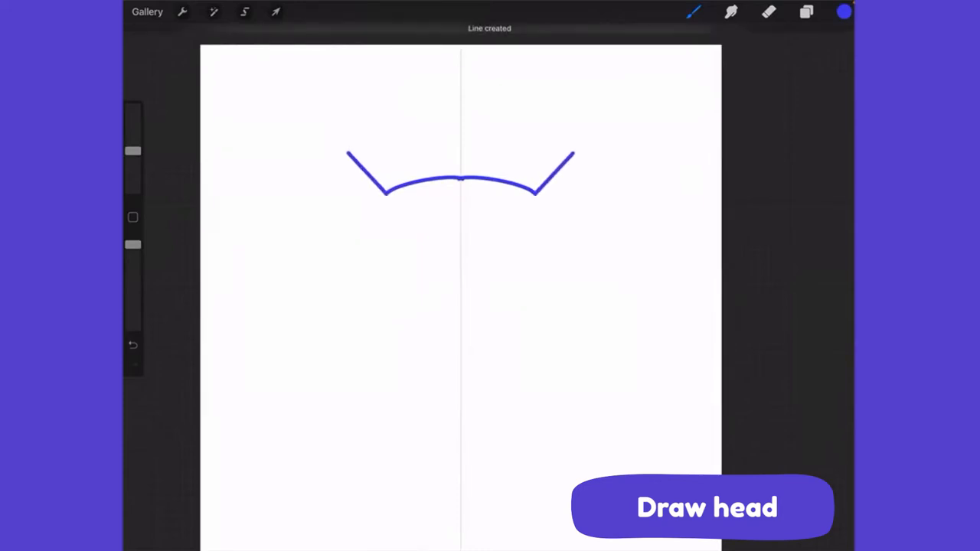
left_click(133, 346)
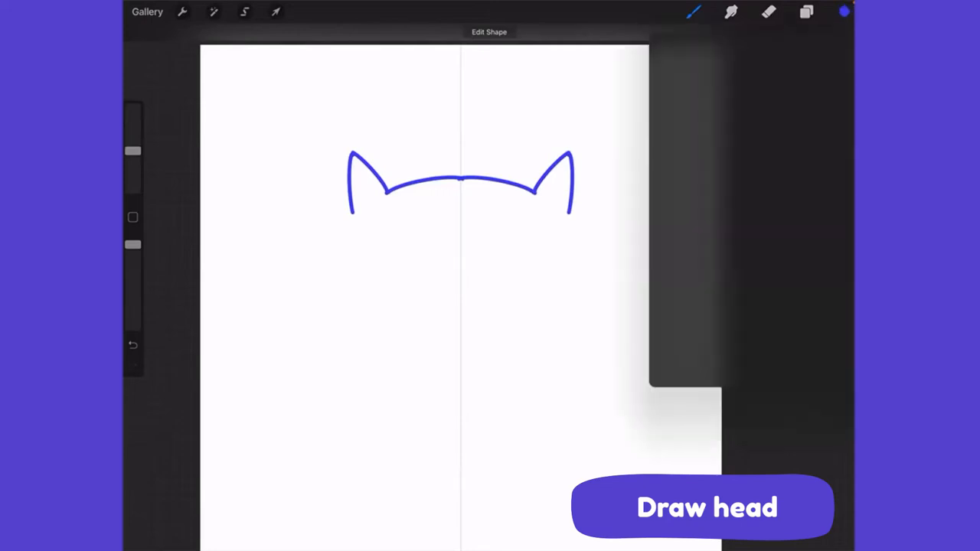
left_click(844, 11)
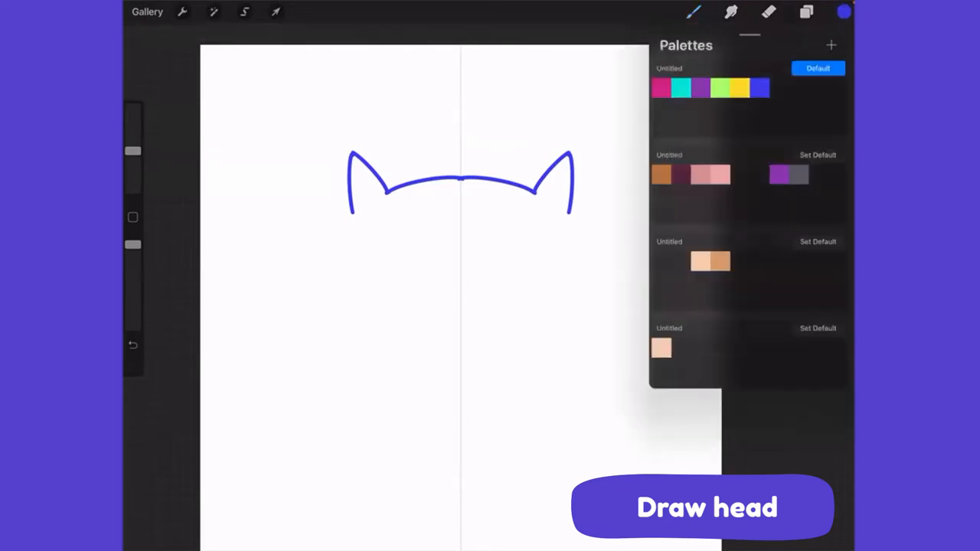
scroll("down", 3)
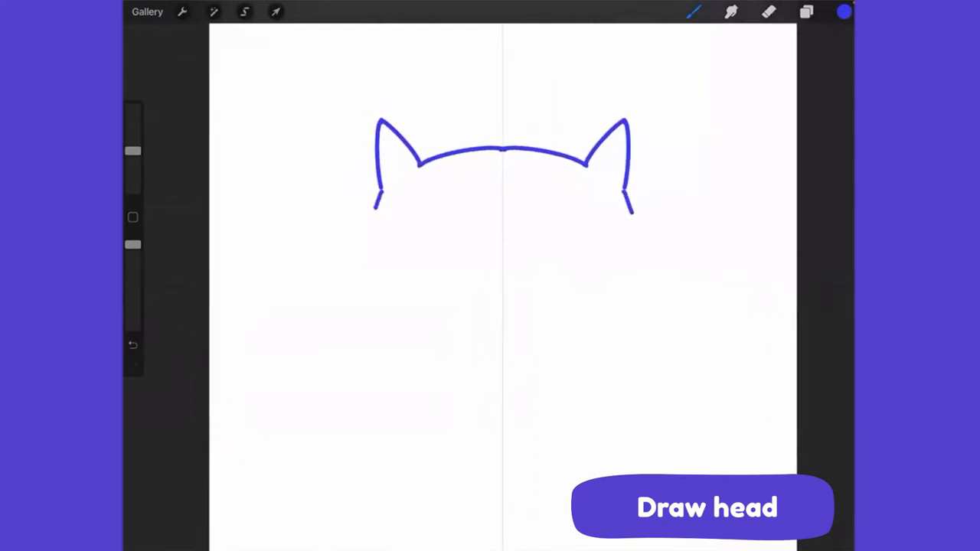
Draw rounded cheeks and chin to close the head outline, then refine the curve.
left_click_drag(375, 207, 376, 271)
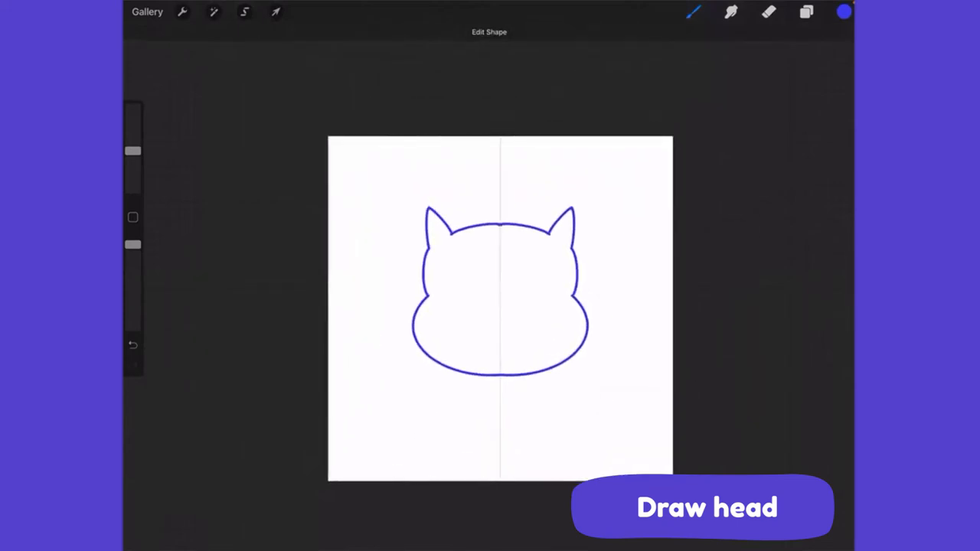
left_click(274, 11)
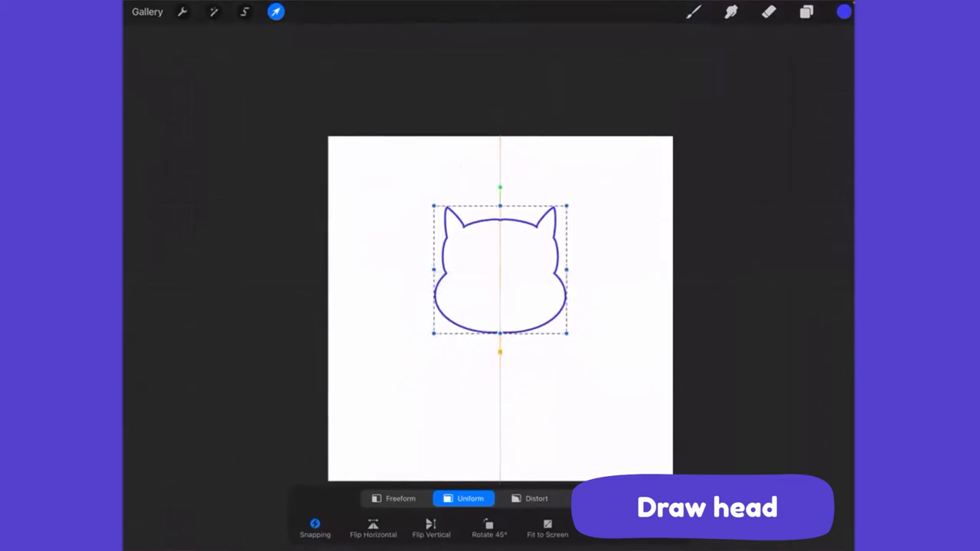
Uniformly scale the head outline smaller and move it toward the top of the page.
left_click_drag(500, 270, 499, 258)
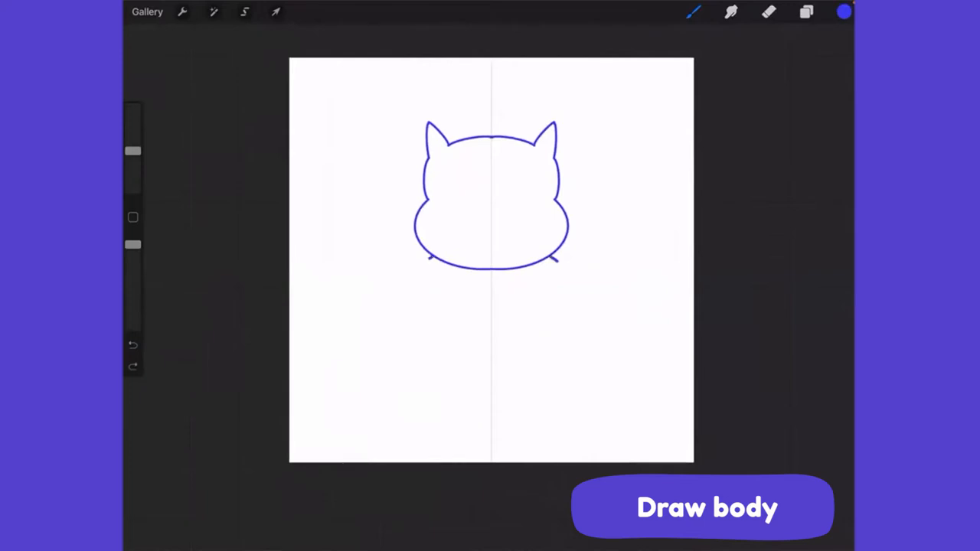
Draw a symmetrical rounded body outline with two short legs beneath the head.
left_click_drag(410, 268, 413, 379)
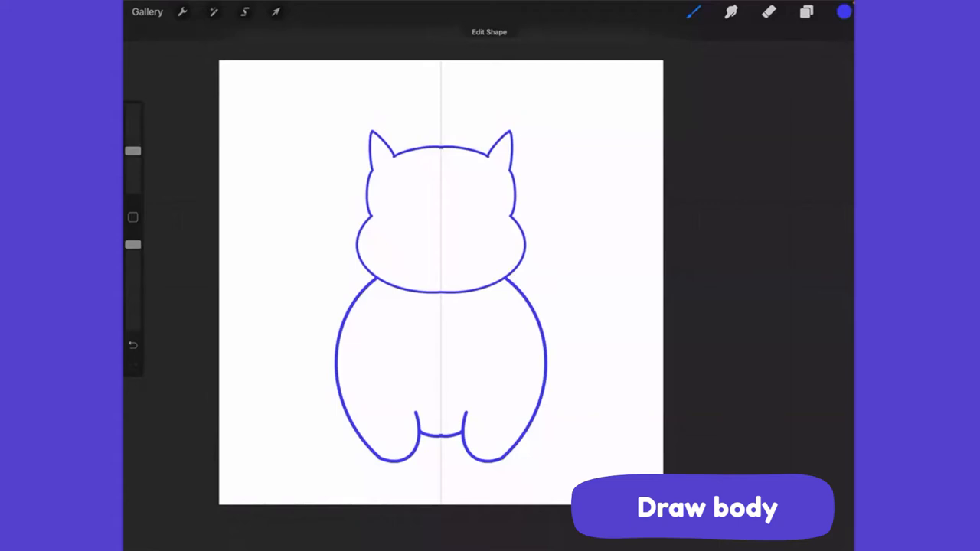
Check the layers, then view the Symmetry drawing guide settings over the cat.
left_click(805, 11)
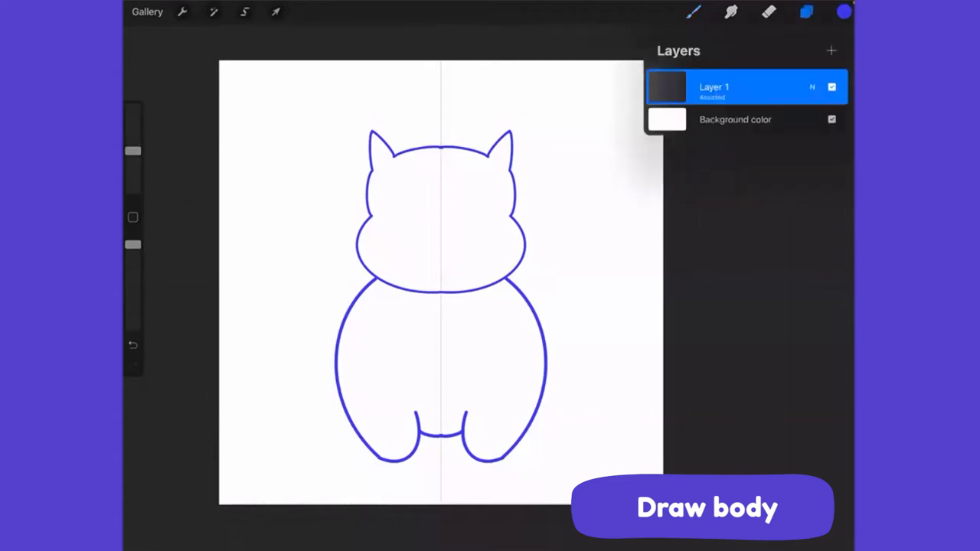
left_click(183, 12)
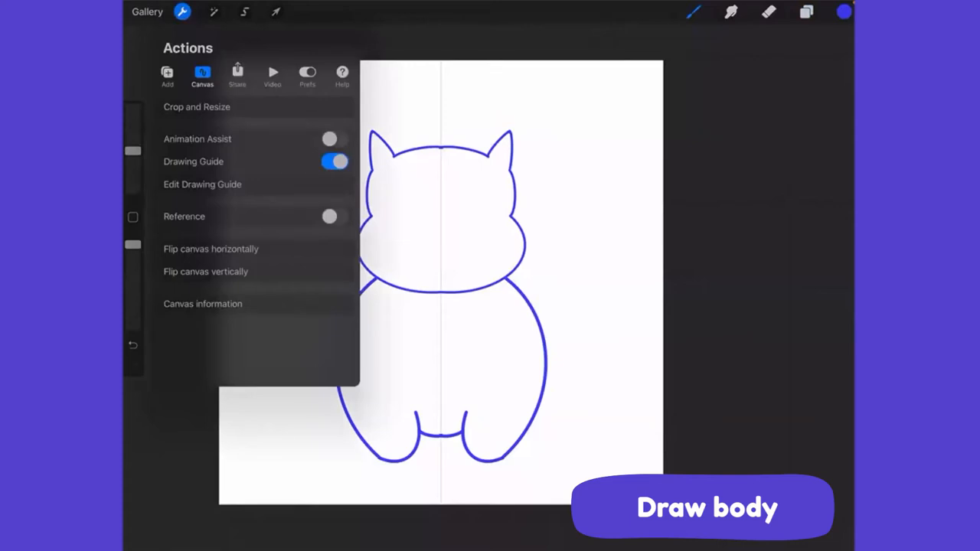
left_click(203, 183)
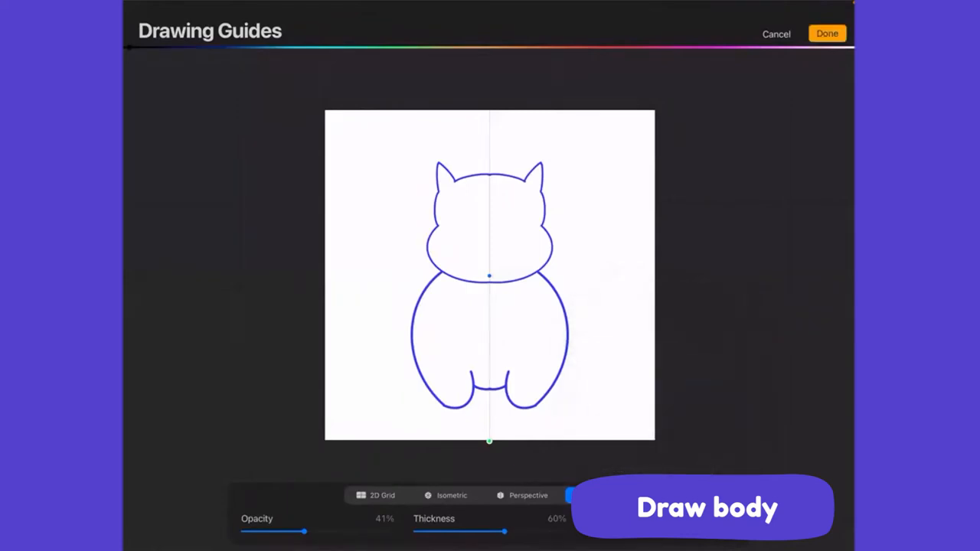
left_click(827, 33)
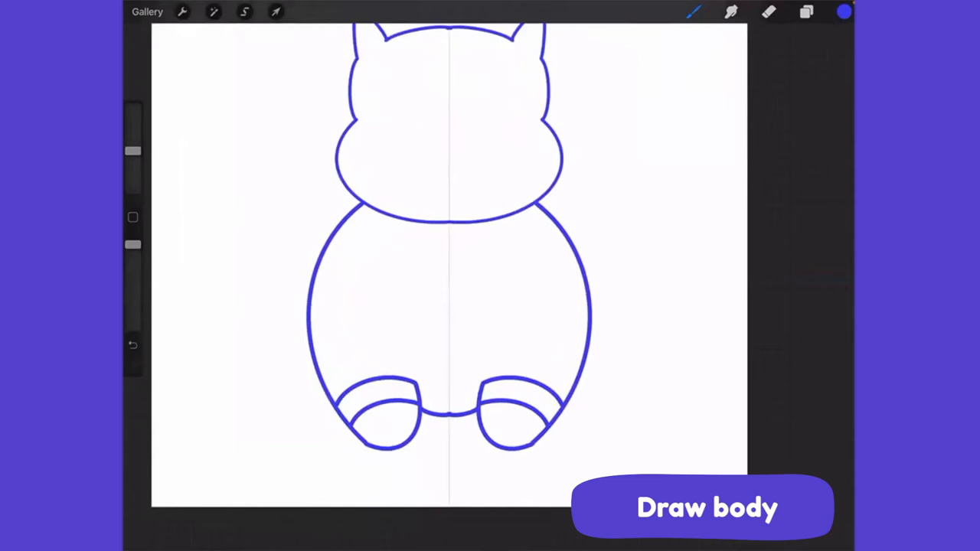
Draw two mirrored curved arm lines down the cat's belly.
left_click_drag(417, 261, 417, 321)
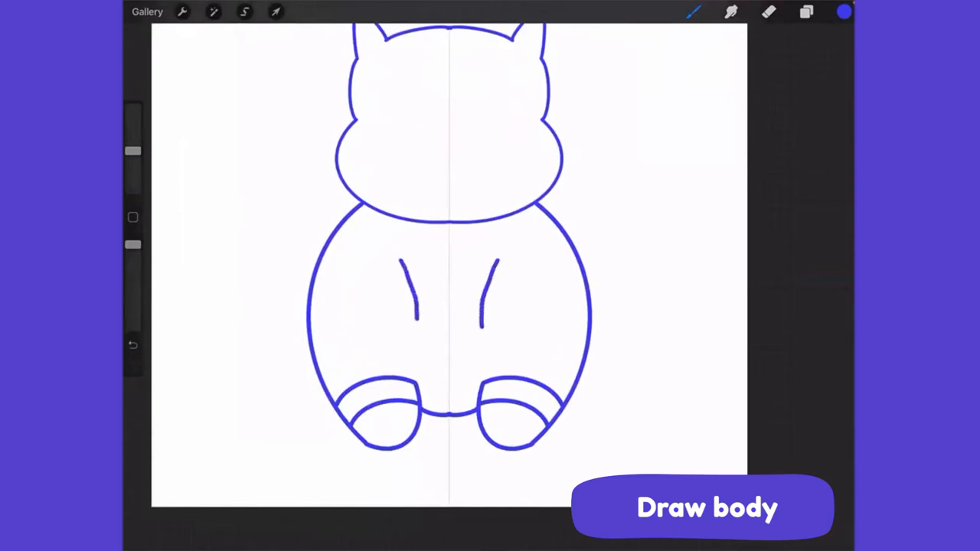
left_click_drag(398, 268, 398, 337)
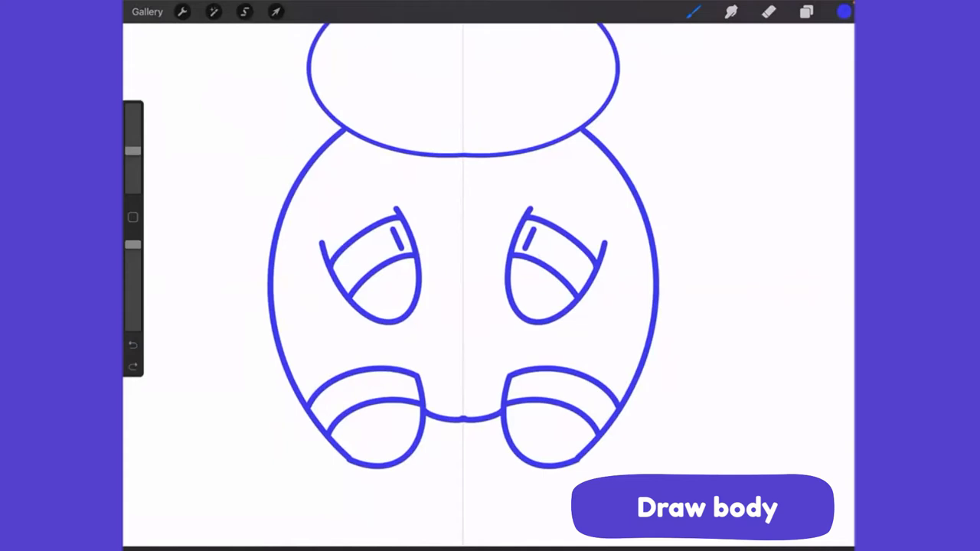
Add short straight ribbing stripes across the sleeve and leg cuff bands.
left_click_drag(387, 229, 391, 256)
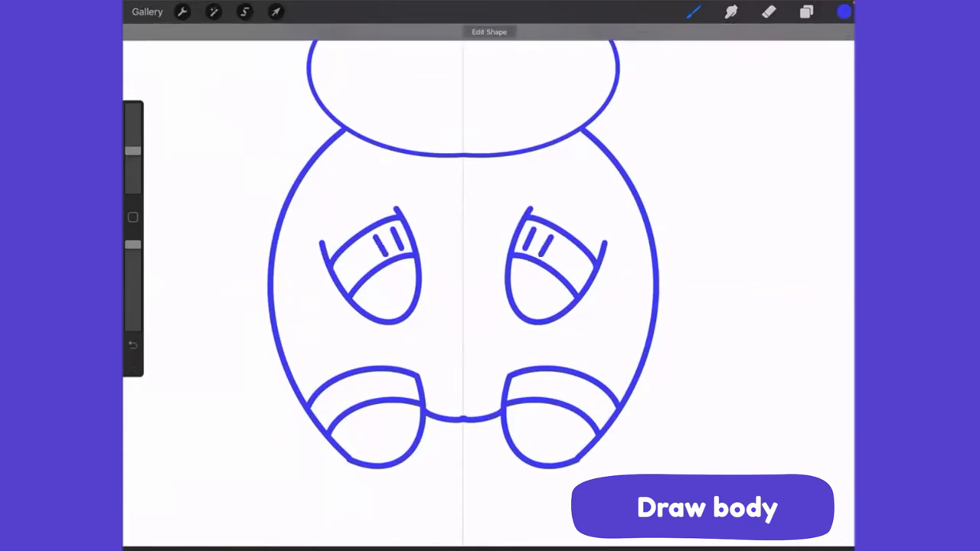
left_click(133, 346)
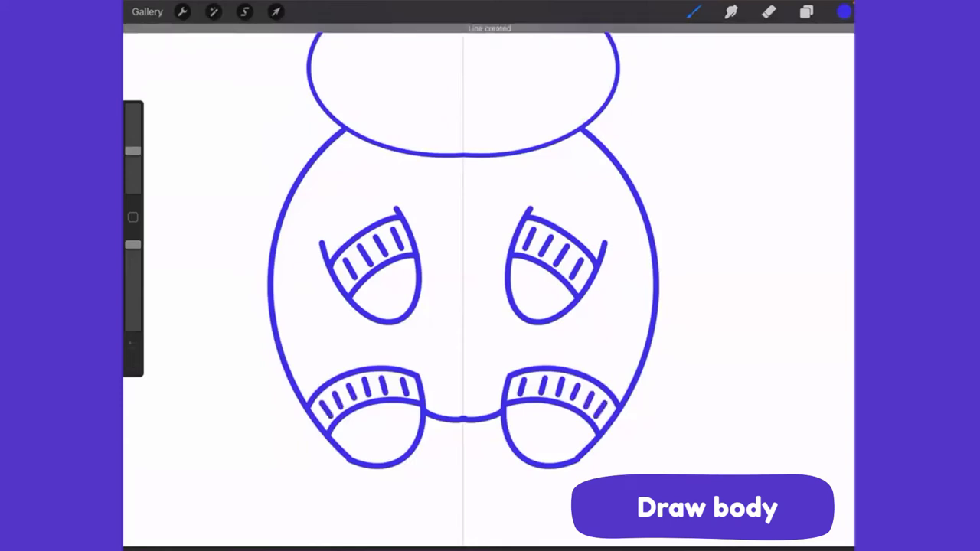
Check the layers and draw the zipper wedge down the cat's chest.
left_click(805, 12)
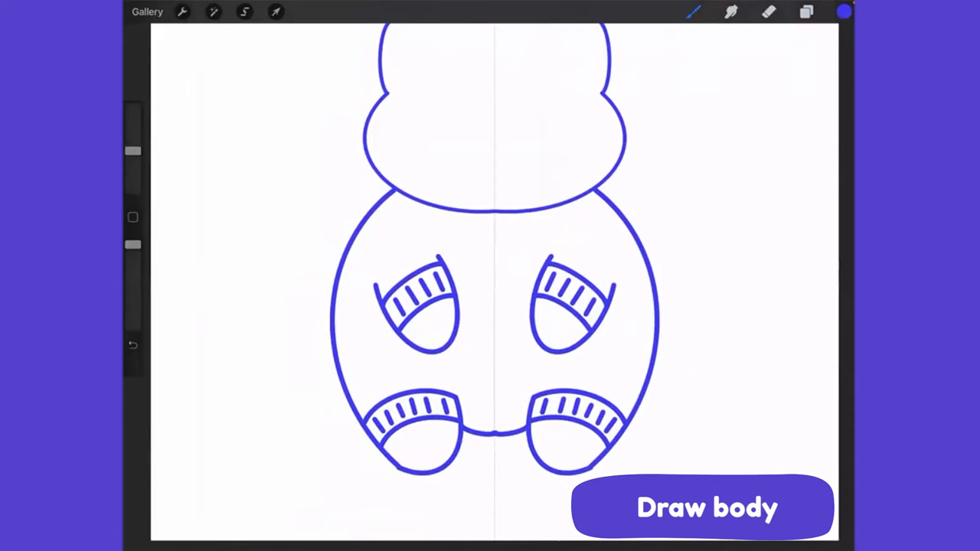
left_click_drag(497, 214, 497, 310)
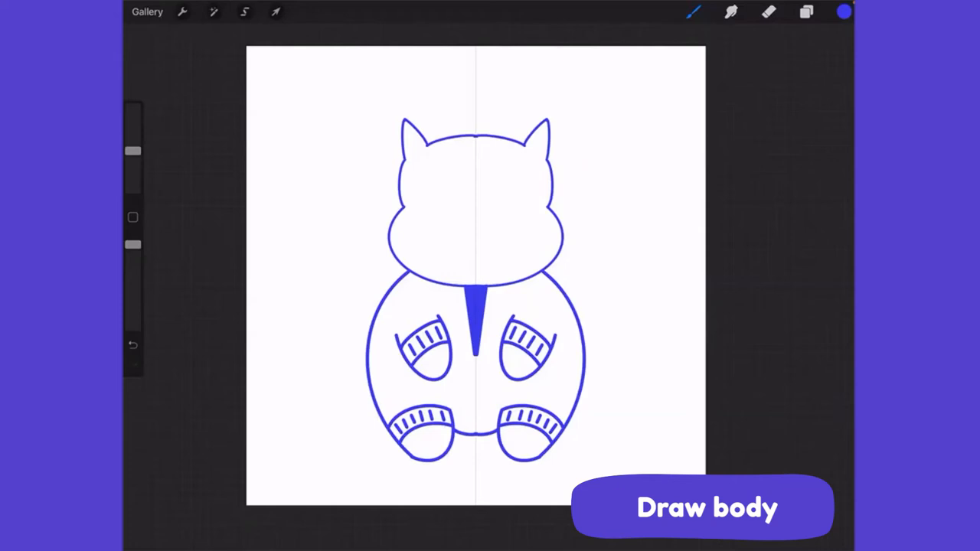
Fill the chest zipper triangle with solid colour using ColorDrop.
left_click(133, 345)
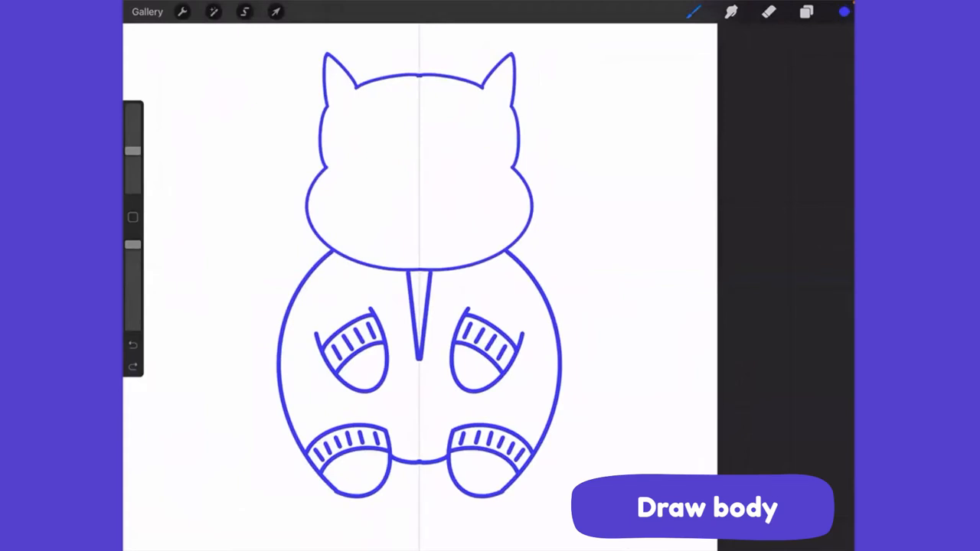
left_click(418, 306)
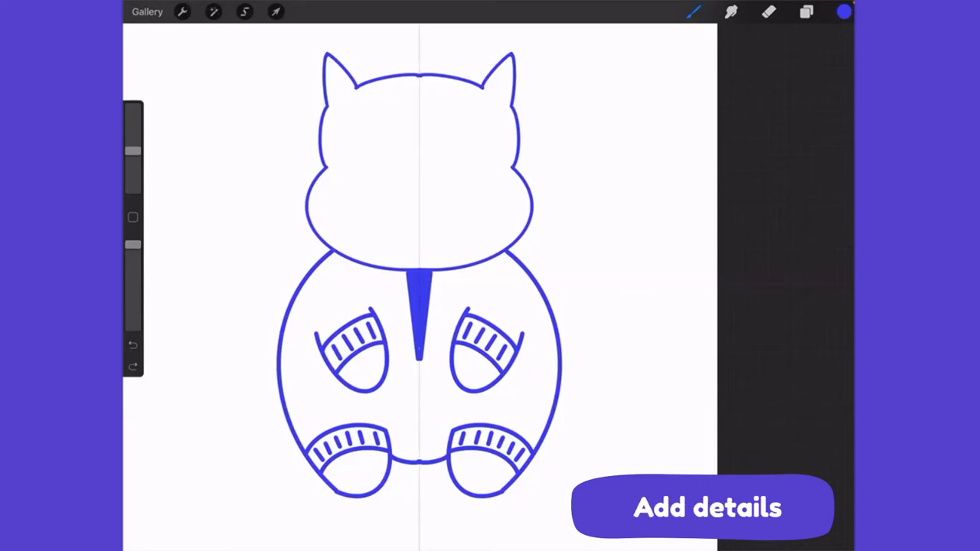
Add the face details, finishing with a small nose dot on the cat's face.
left_click(806, 12)
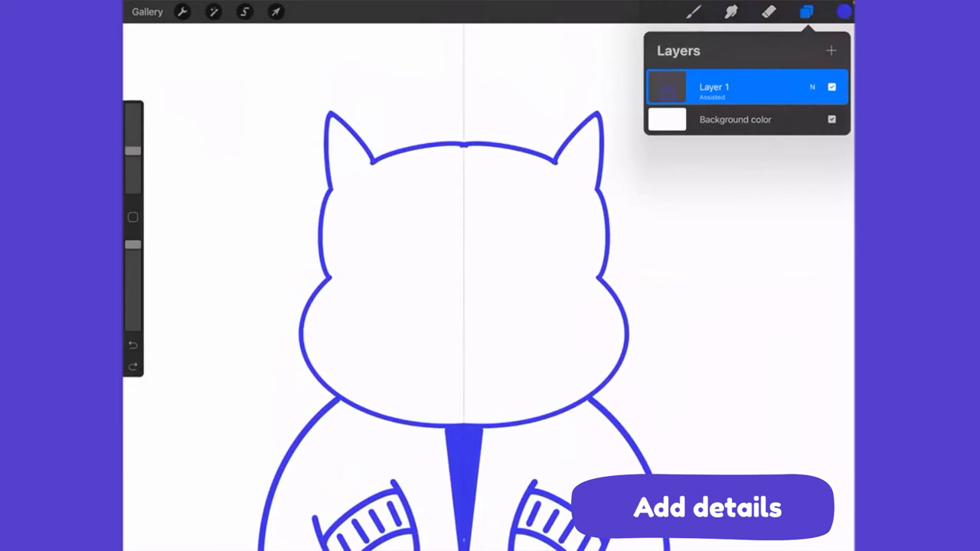
left_click(807, 11)
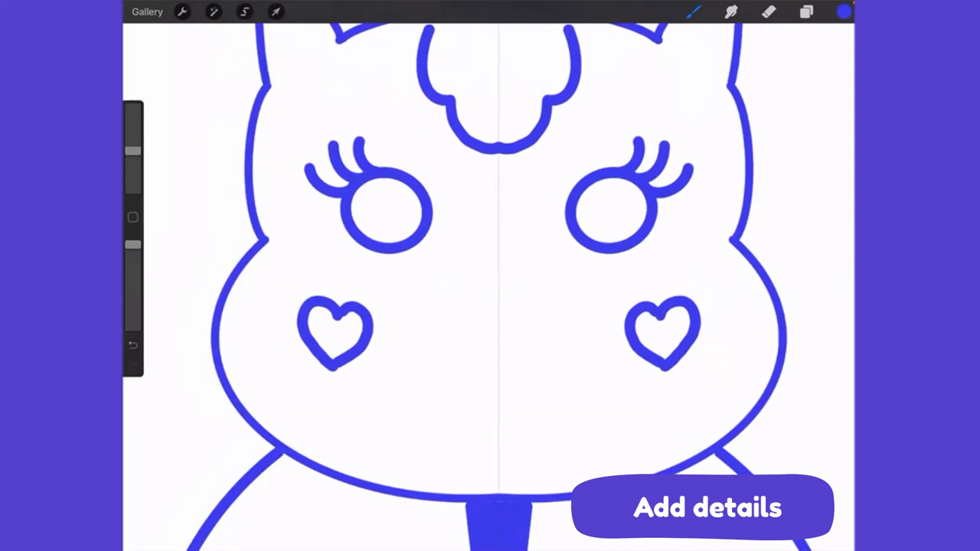
left_click(498, 331)
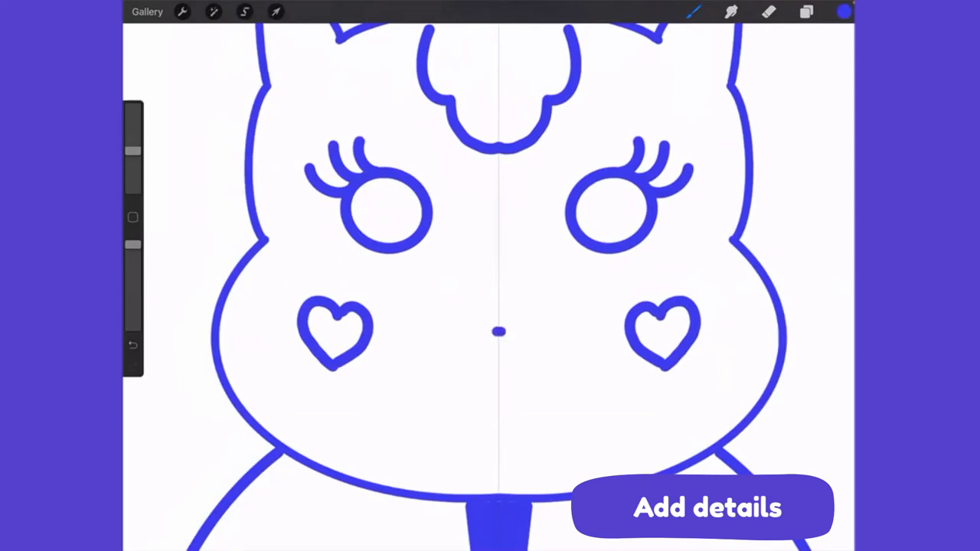
Draw an open smiling mouth with a tongue below the cat's nose.
left_click_drag(437, 336, 571, 335)
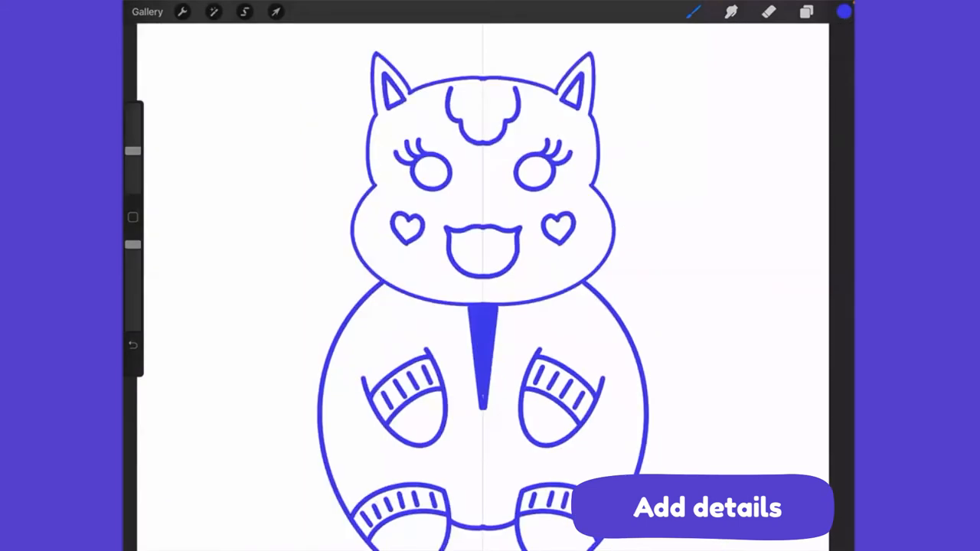
Draw a curved, rounded teardrop tail sweeping out from the cat's left side.
left_click(805, 11)
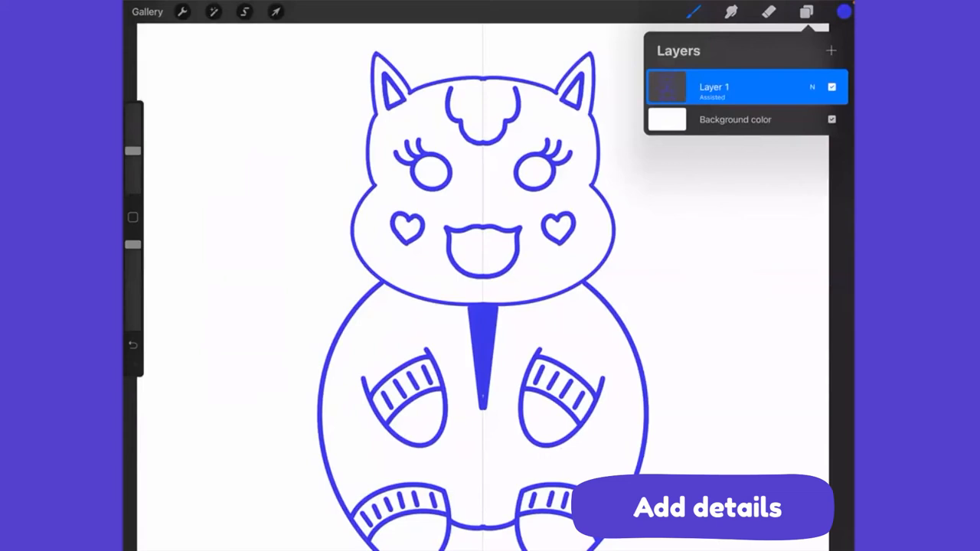
left_click(715, 86)
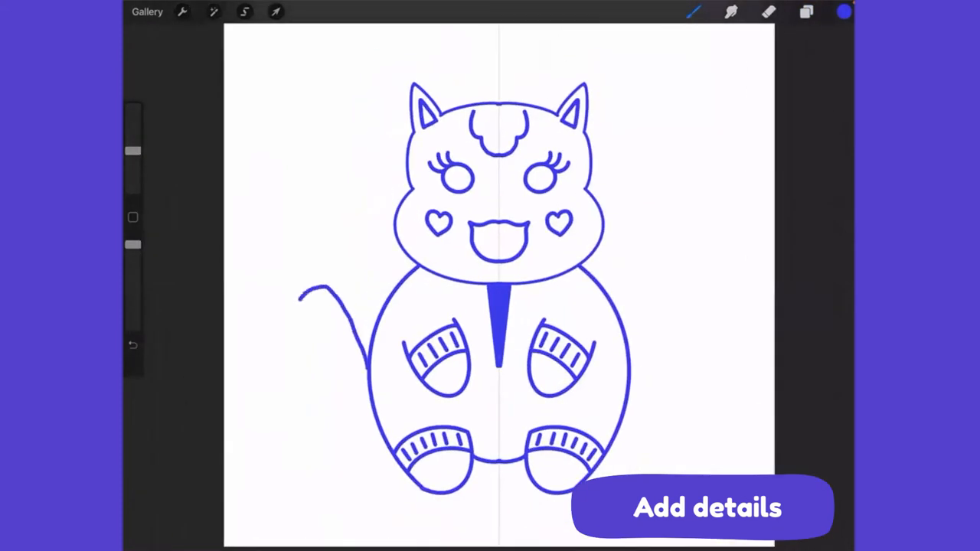
left_click_drag(322, 291, 337, 414)
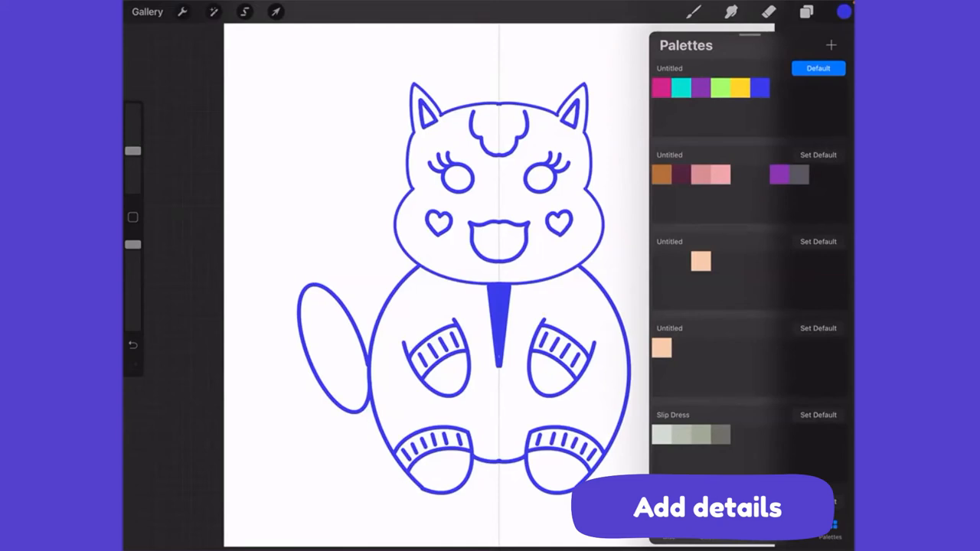
Choose the aqua colour and bring up Layers to add Layer 2 beneath the line art.
left_click(806, 11)
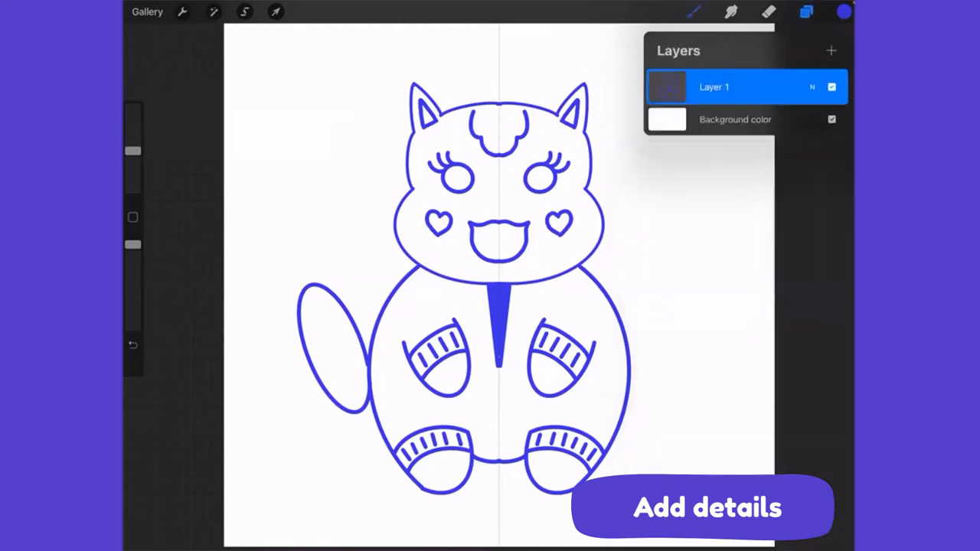
left_click(831, 51)
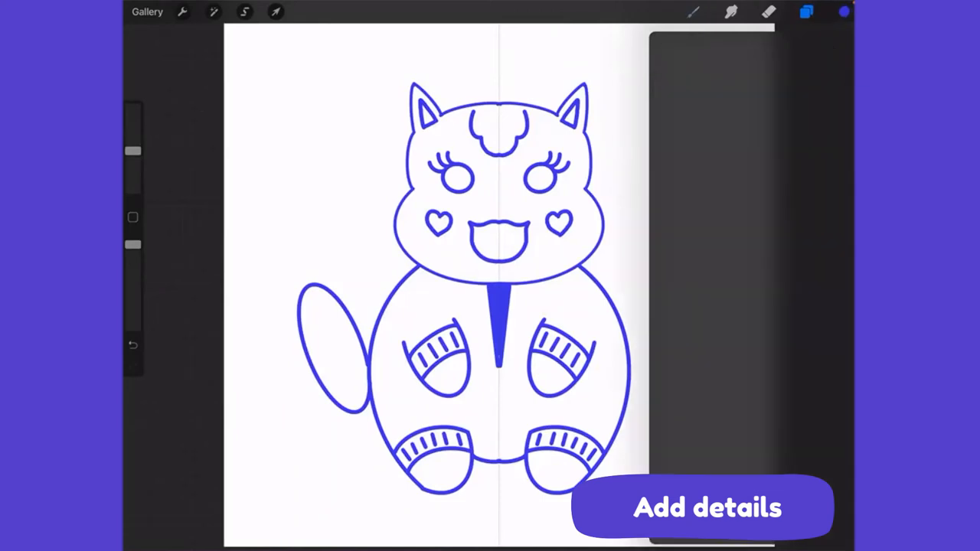
left_click(843, 12)
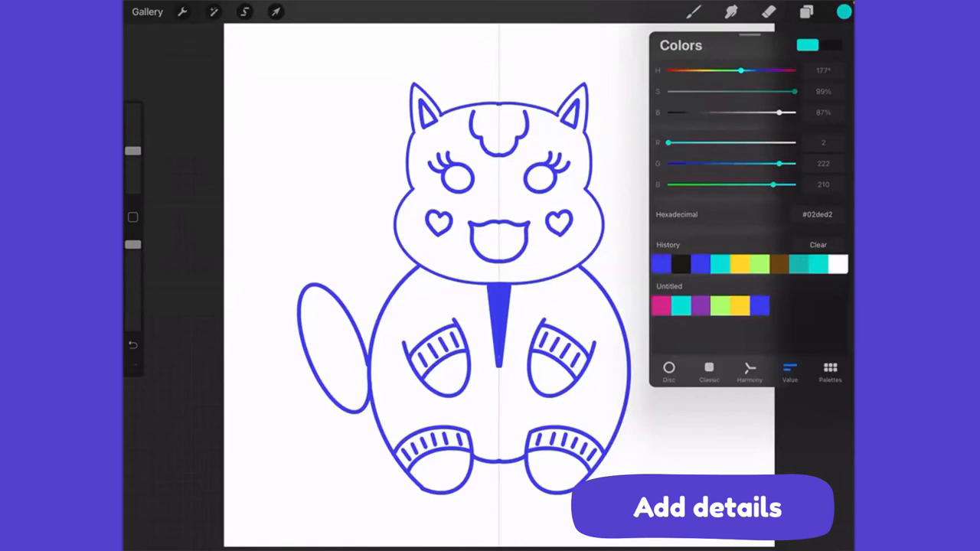
left_click(806, 12)
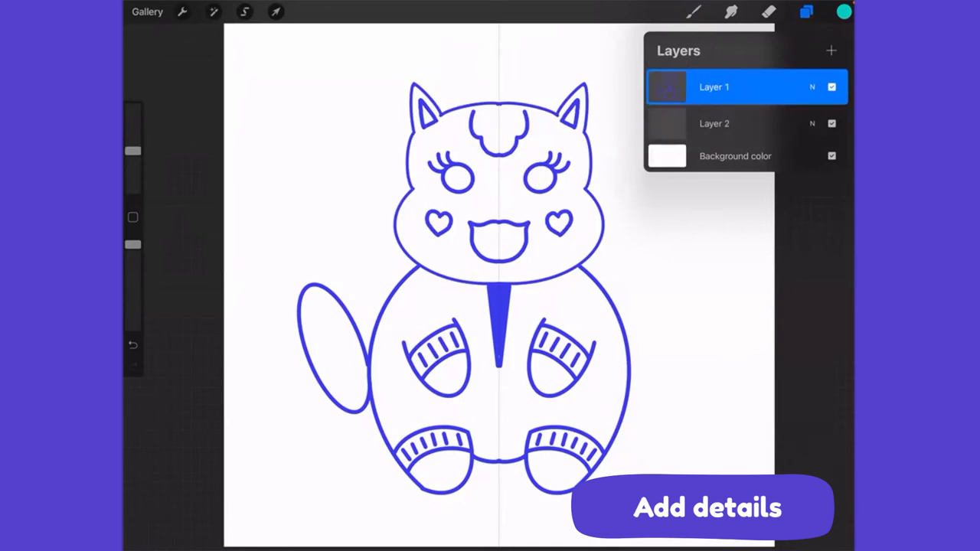
Rename Layer 1 to 'Outline'.
left_click(713, 87)
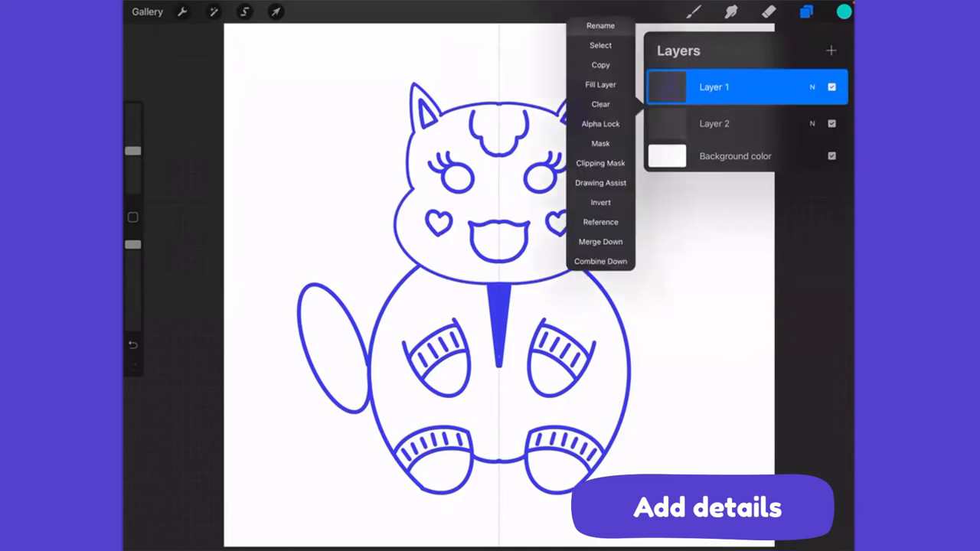
left_click(600, 26)
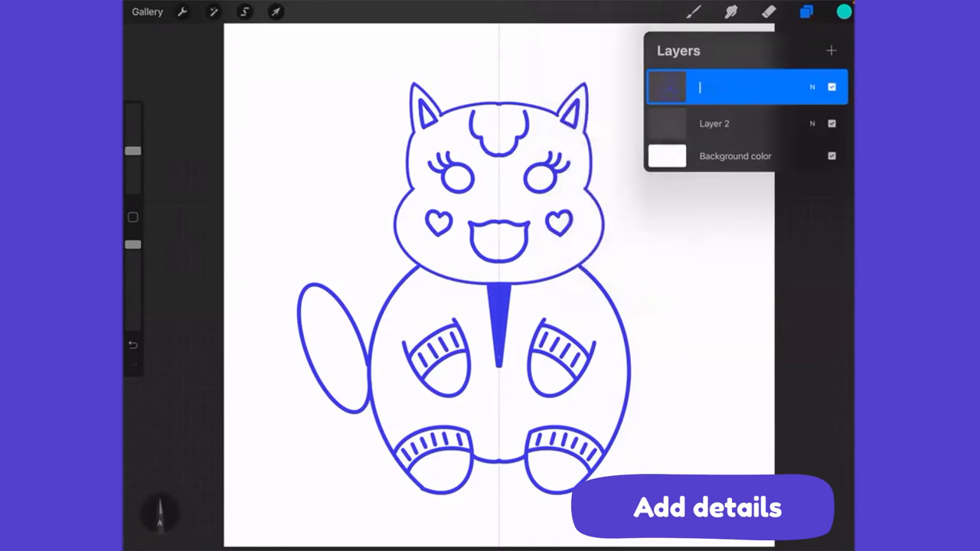
type("Outline")
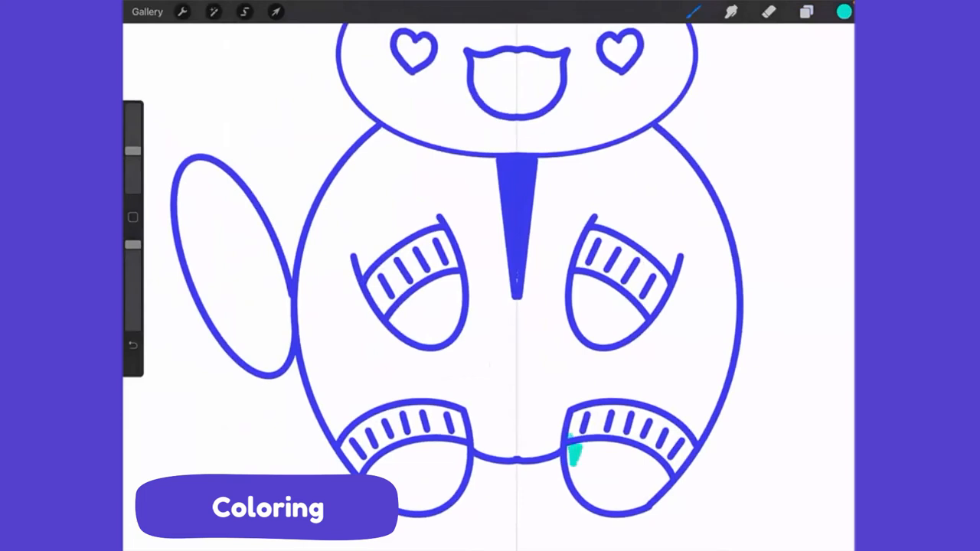
Paint the right foot's sole aqua on the colour layer.
left_click_drag(572, 441, 613, 505)
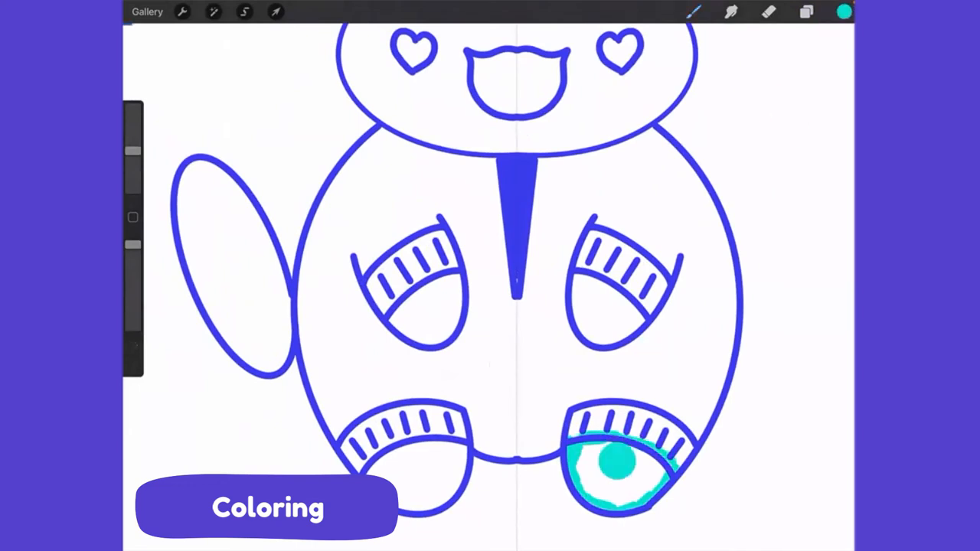
left_click(806, 11)
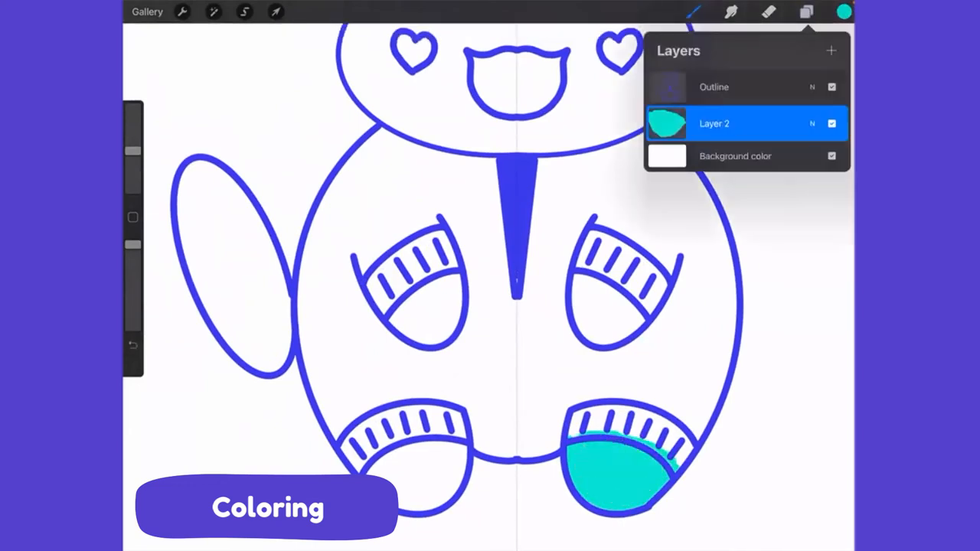
left_click(714, 123)
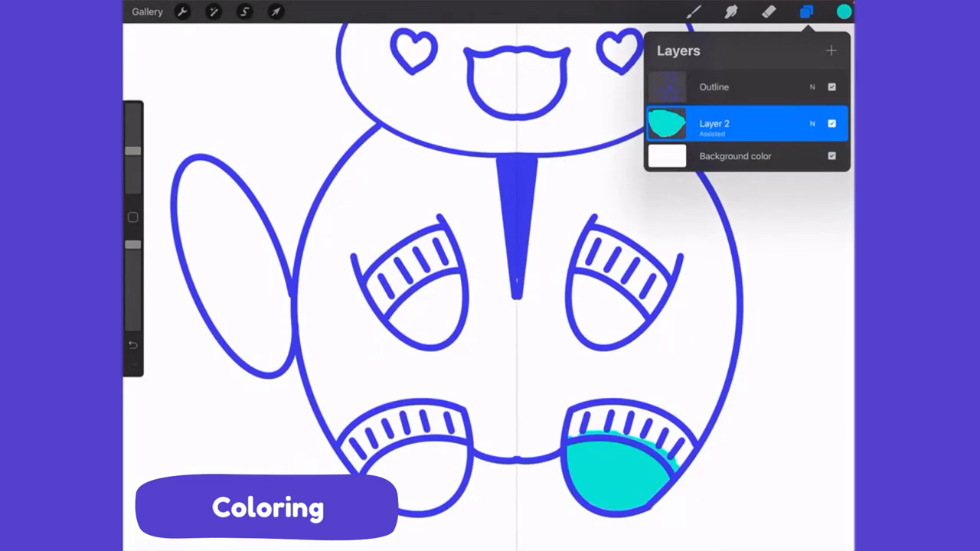
left_click(714, 124)
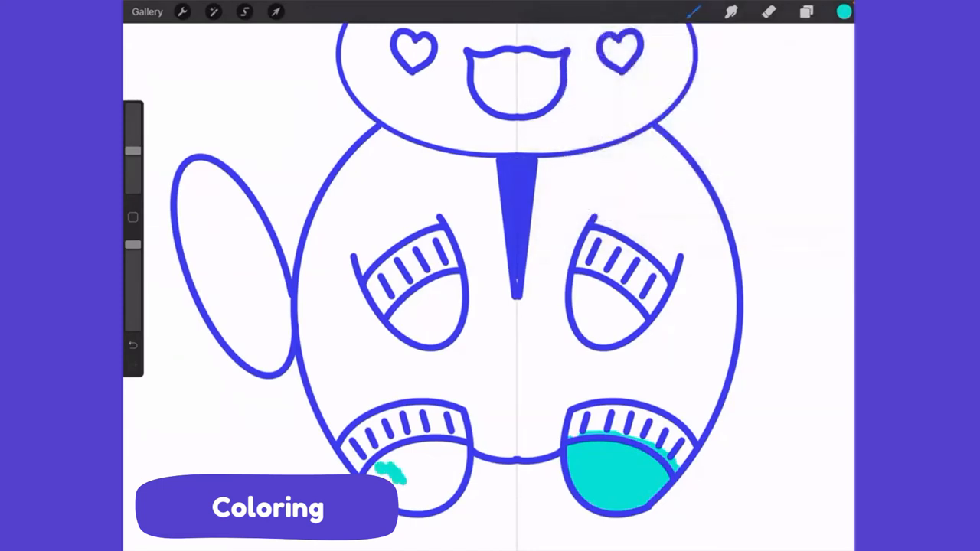
Fill the left foot with aqua to match the right foot.
left_click_drag(398, 479, 429, 493)
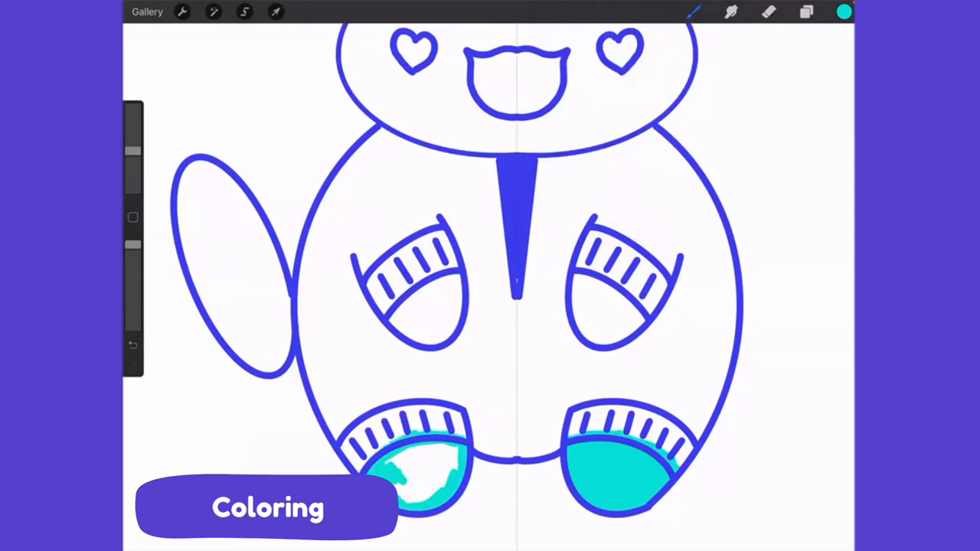
left_click(516, 314)
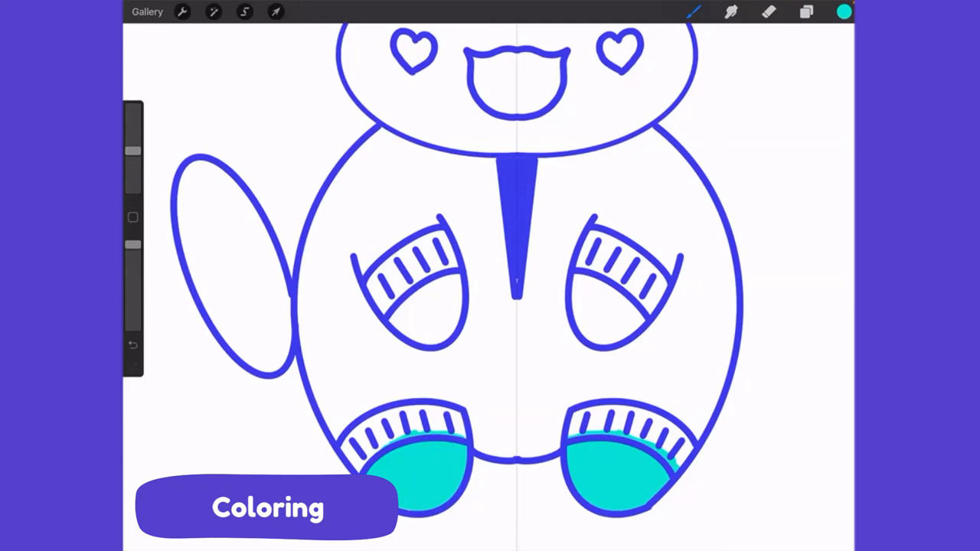
left_click(806, 11)
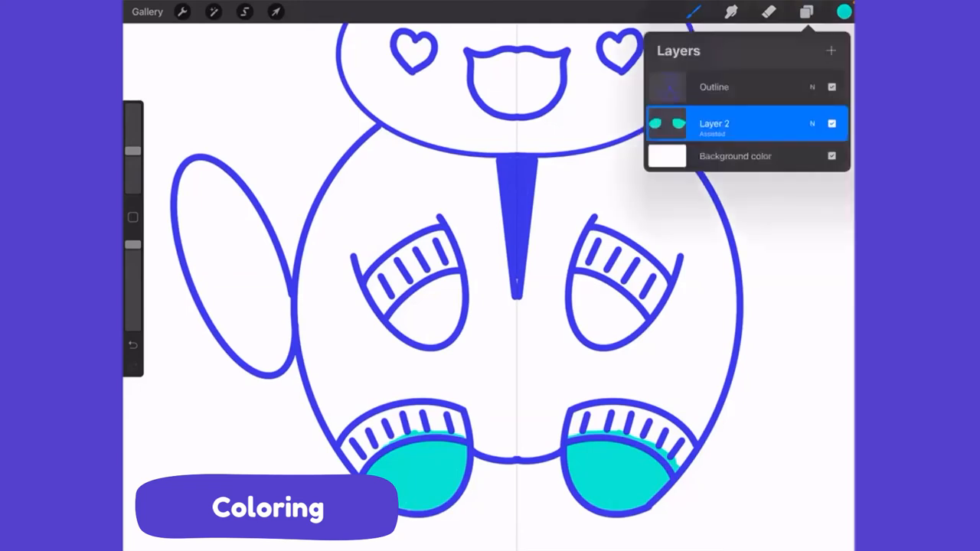
Paint aqua into both paws, then trace and fill the head in aqua.
left_click(714, 123)
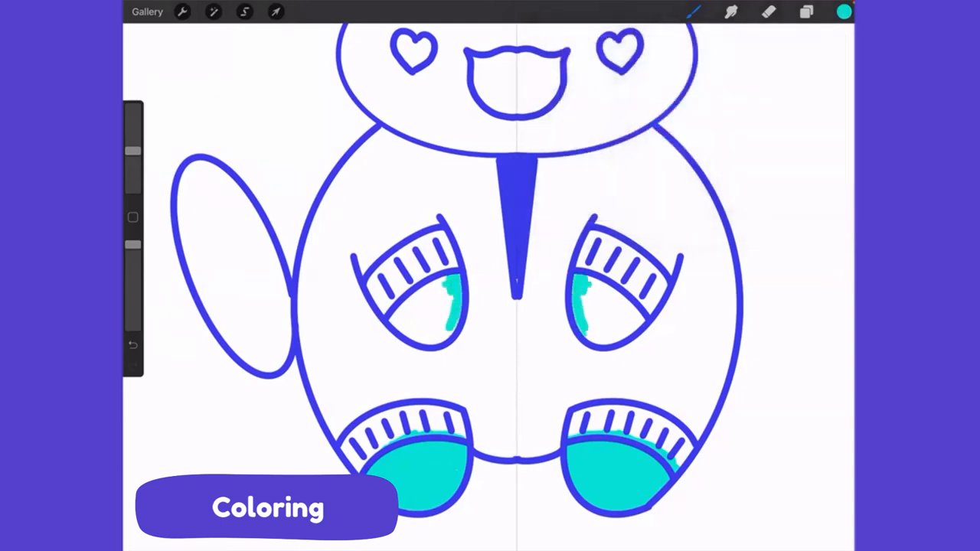
left_click(421, 321)
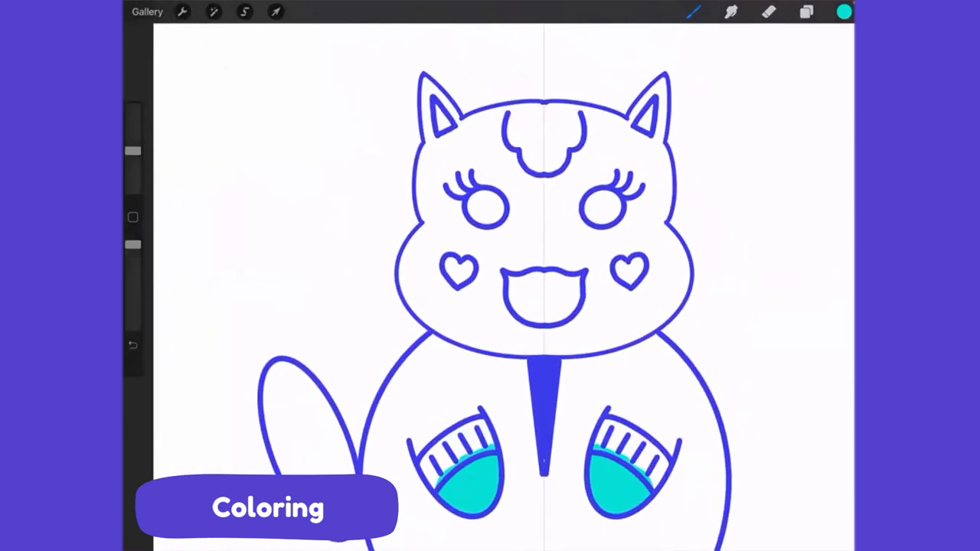
left_click_drag(521, 109, 578, 109)
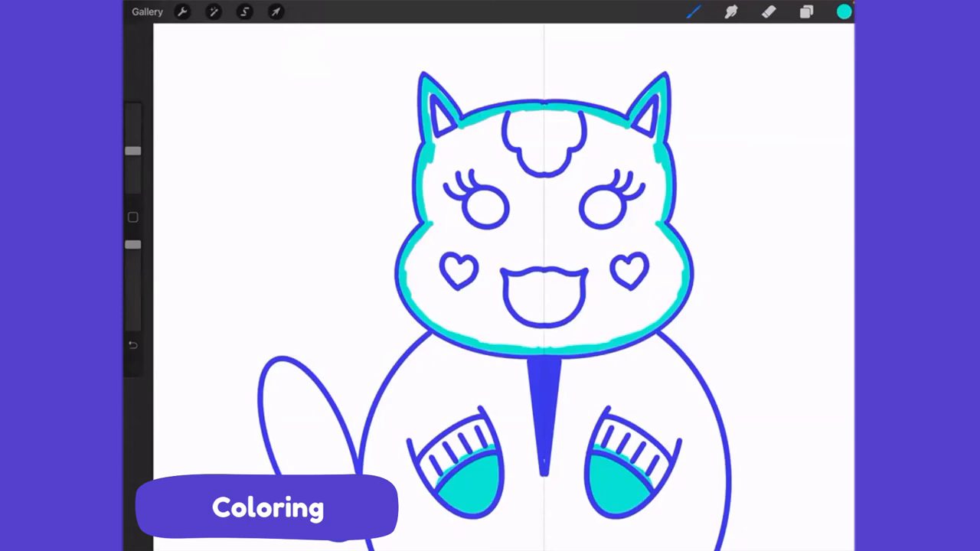
left_click(536, 192)
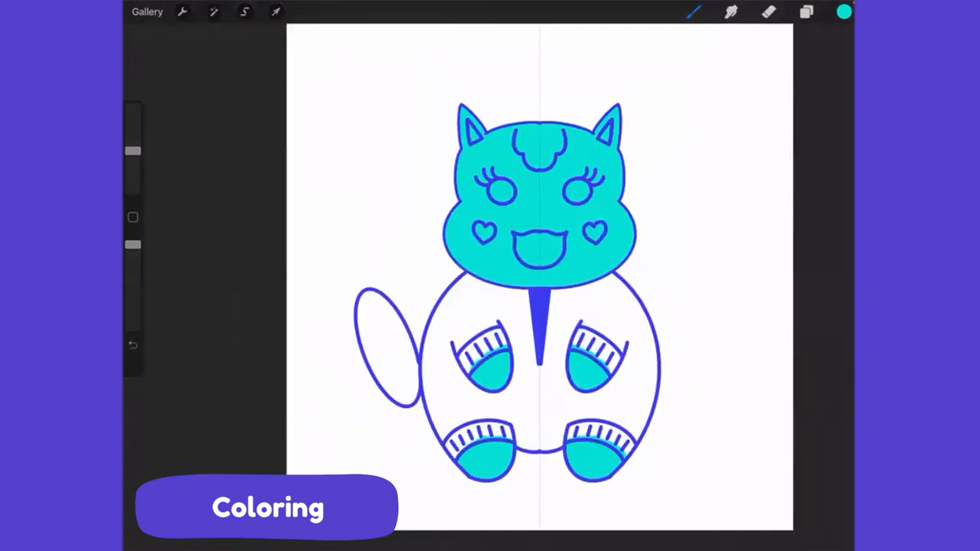
Paint aqua along the inside of the tail so it fills solid teal.
left_click(805, 11)
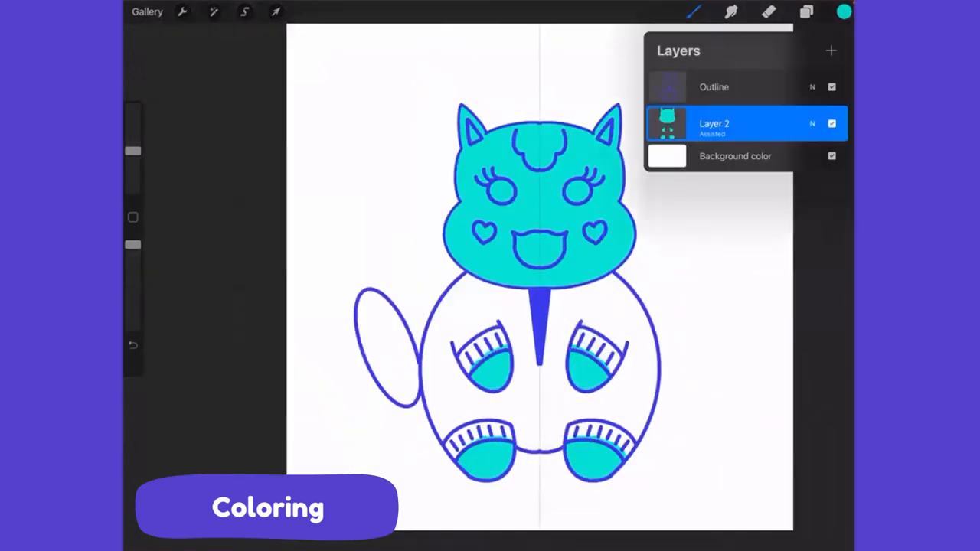
left_click(714, 123)
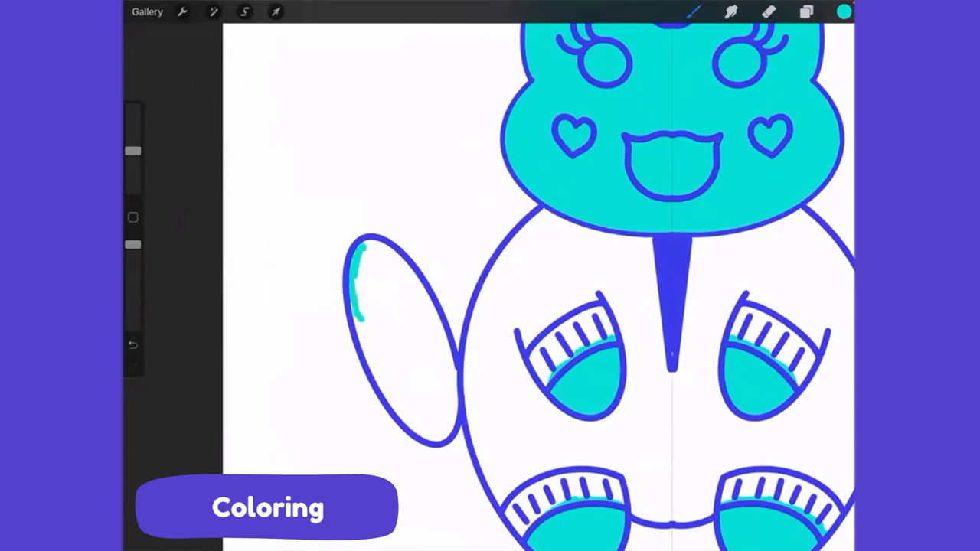
left_click(394, 341)
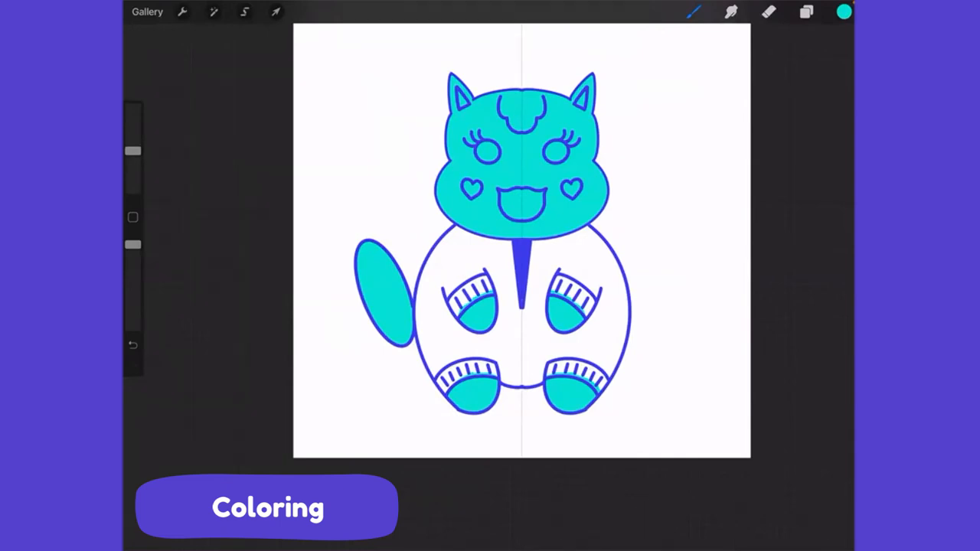
left_click(806, 11)
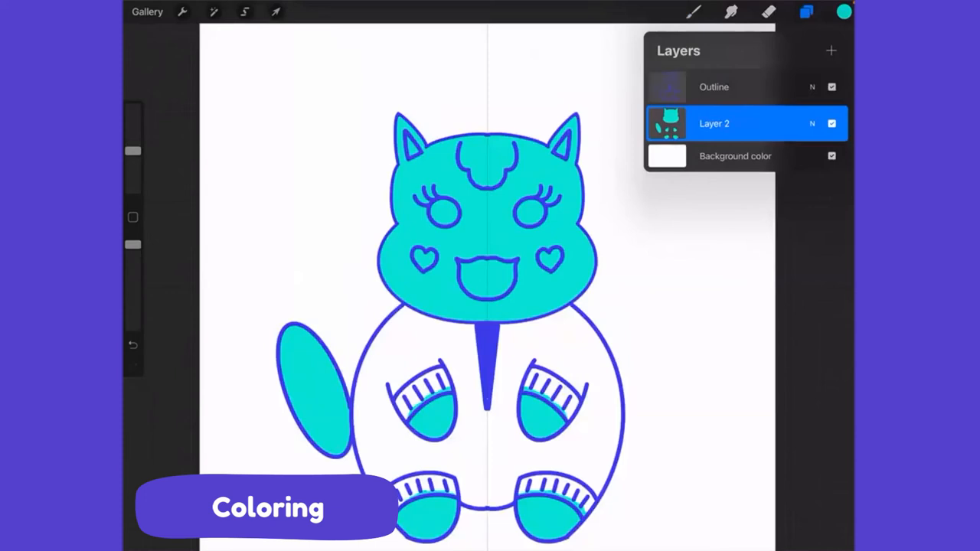
left_click(807, 12)
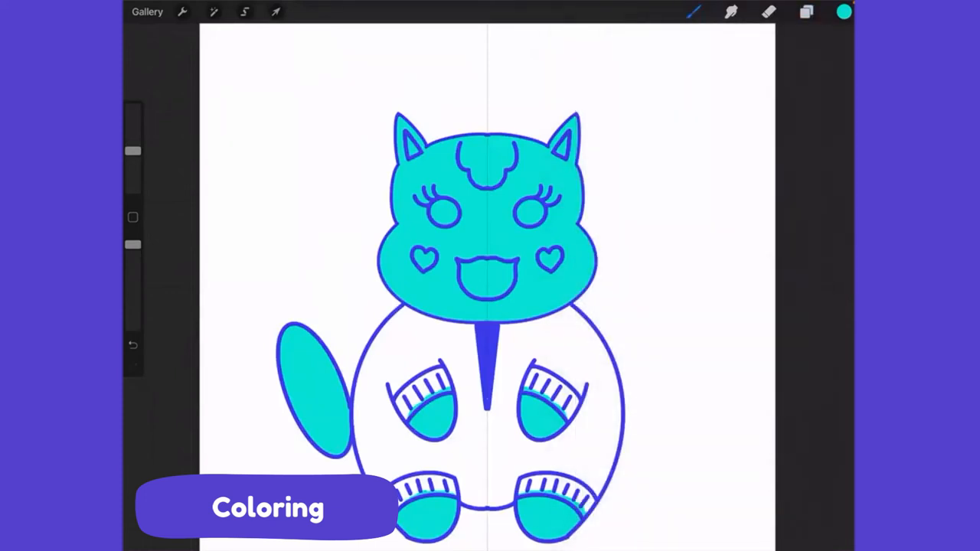
left_click_drag(705, 199, 666, 268)
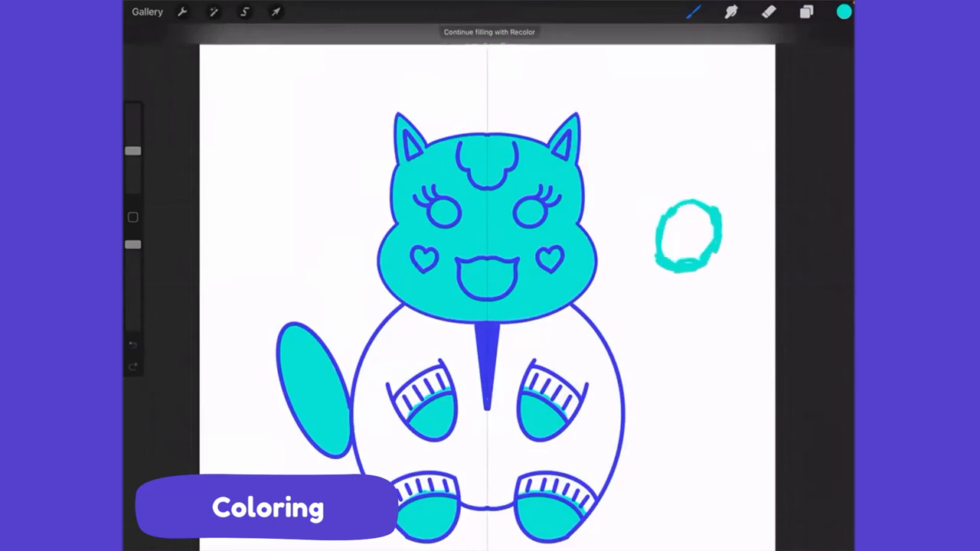
left_click(133, 346)
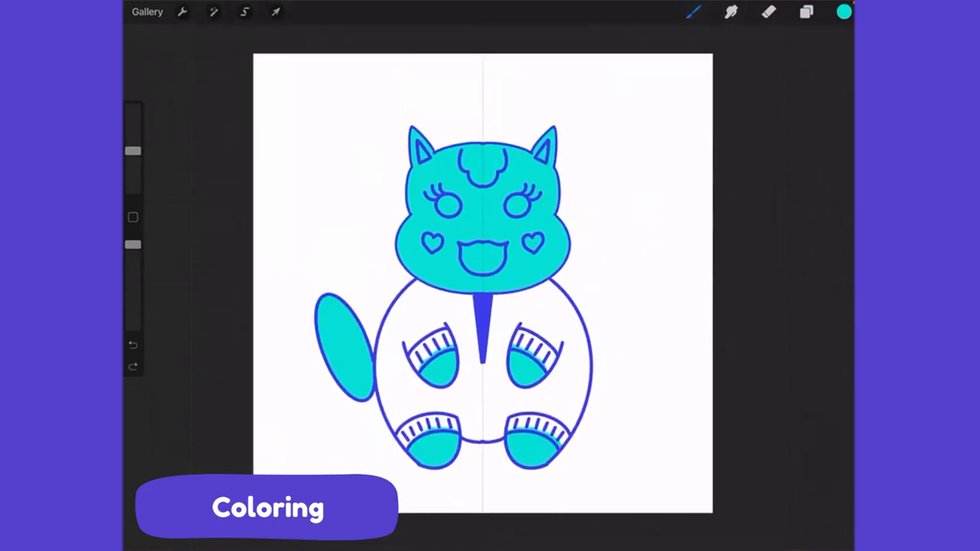
Rename Layer 2 to 'Fur'.
left_click(805, 11)
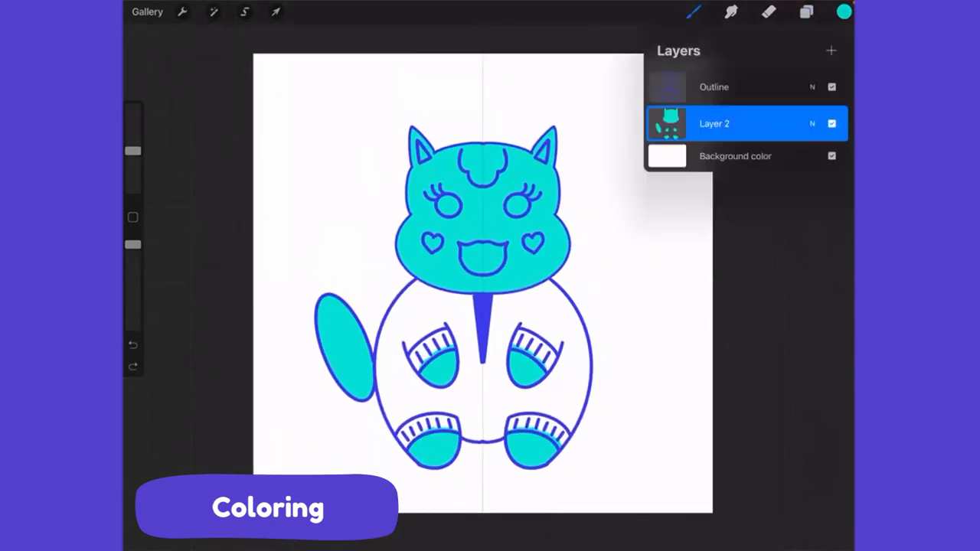
left_click(714, 123)
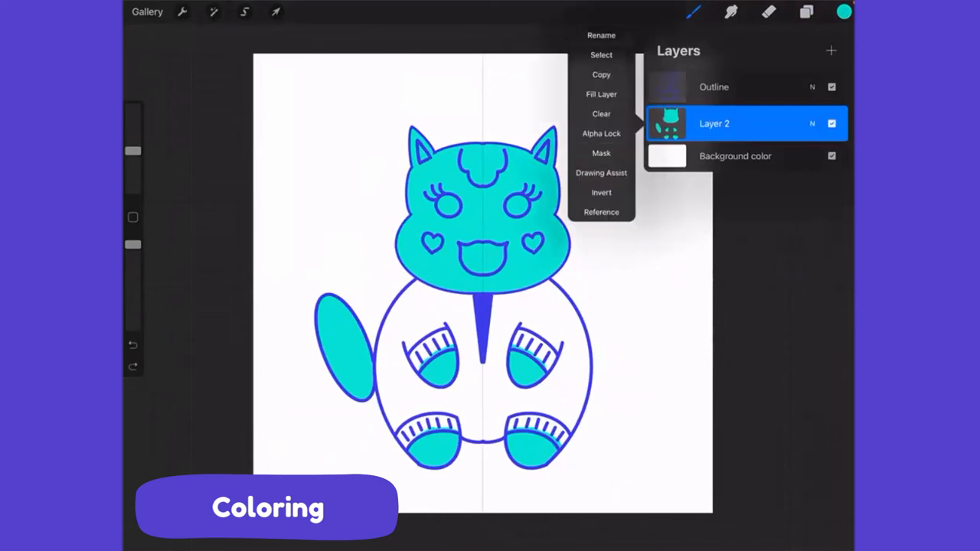
left_click(601, 34)
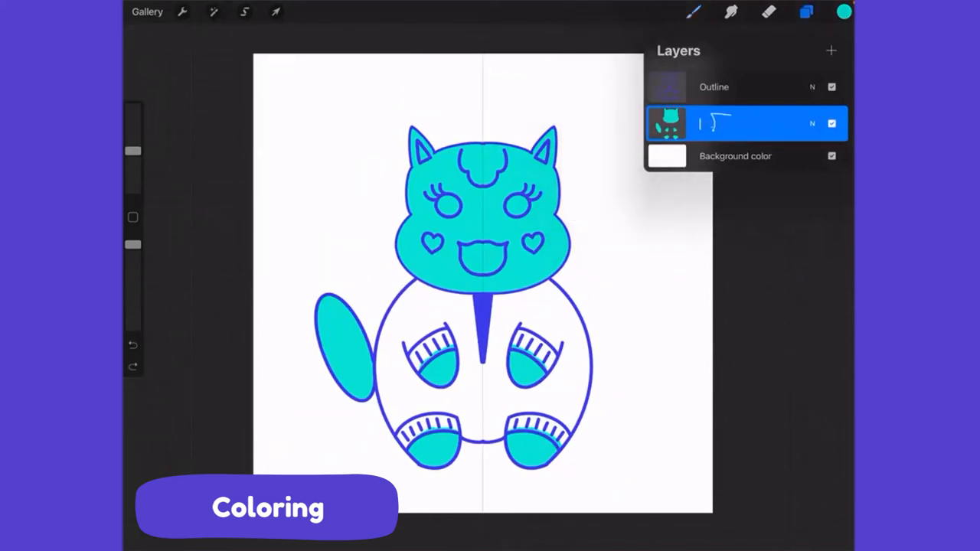
type("Fur")
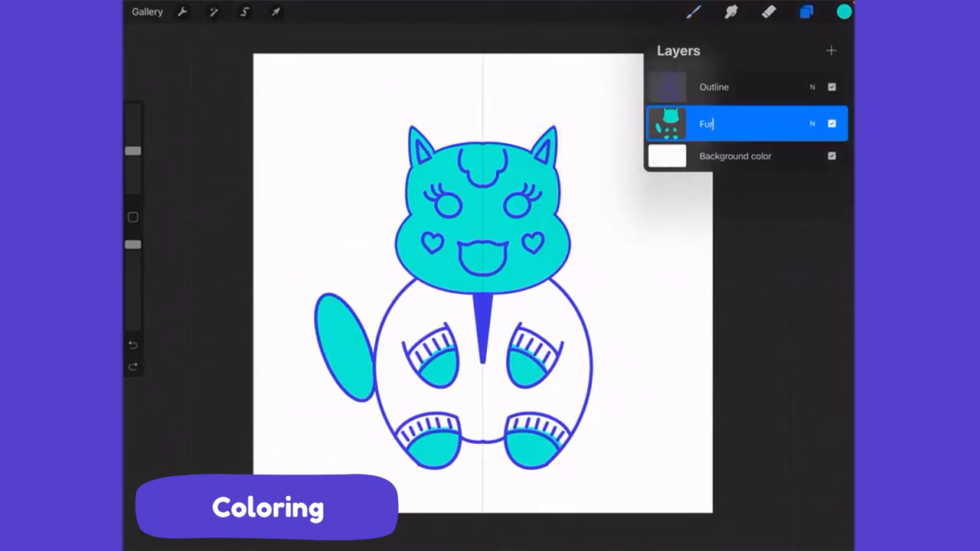
Add a new layer above Fur and name it 'JumpSuit'.
left_click(831, 50)
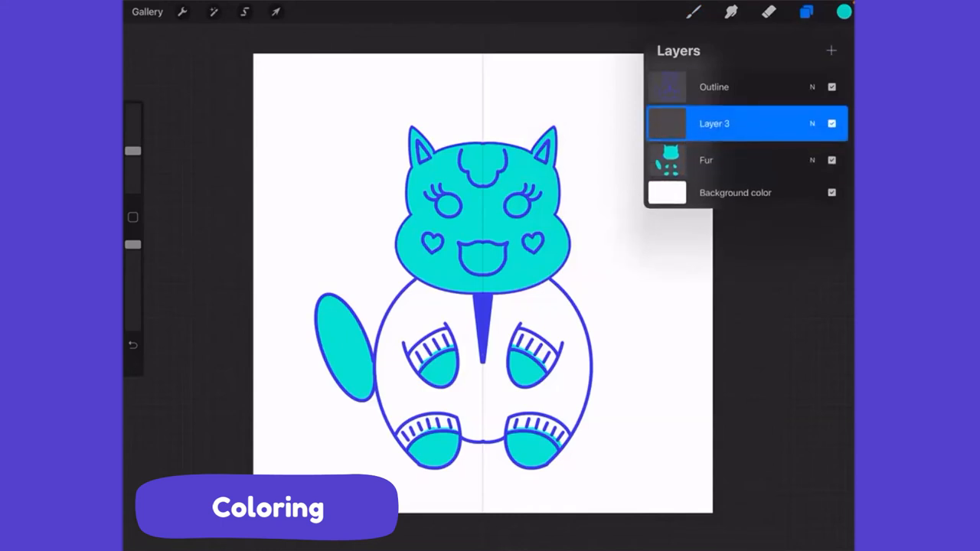
double_click(715, 123)
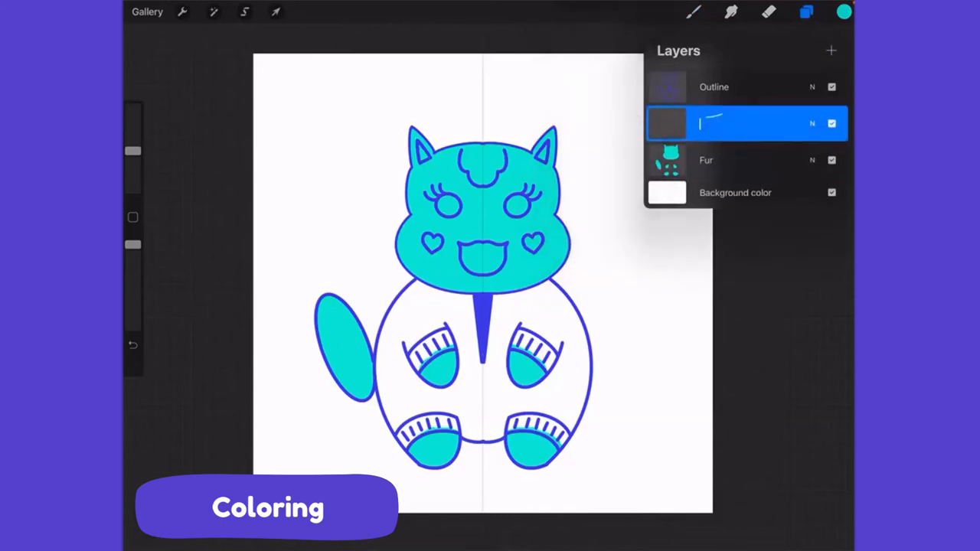
type("Jump")
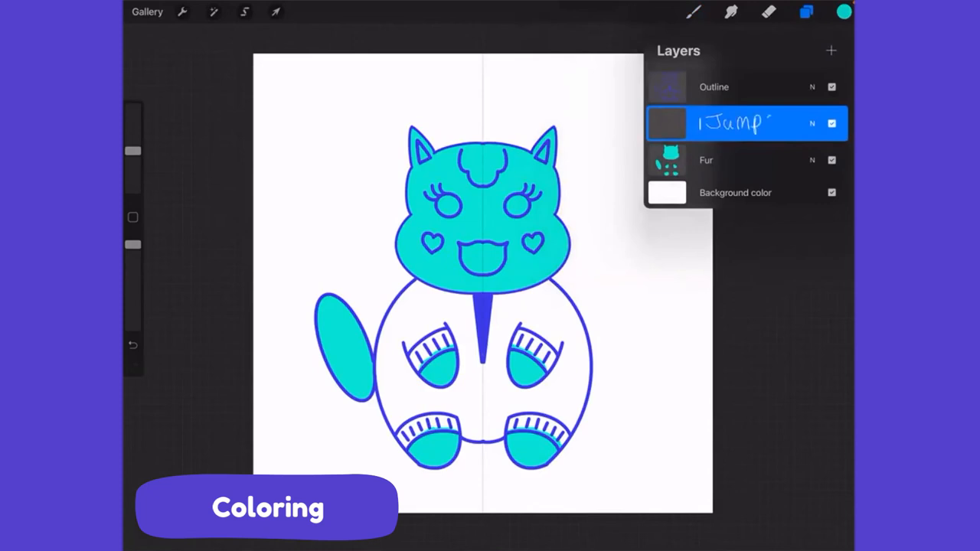
type("Saif")
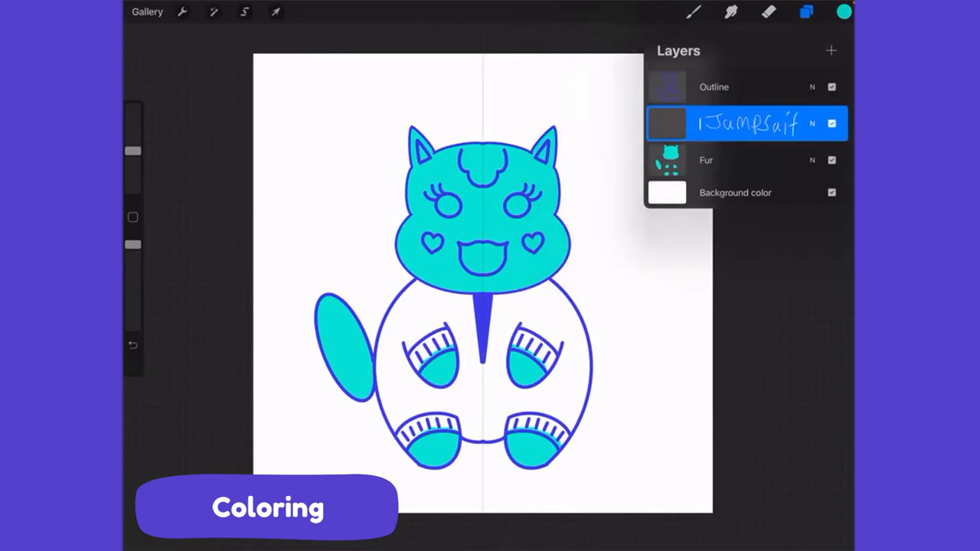
type("JumpSuit")
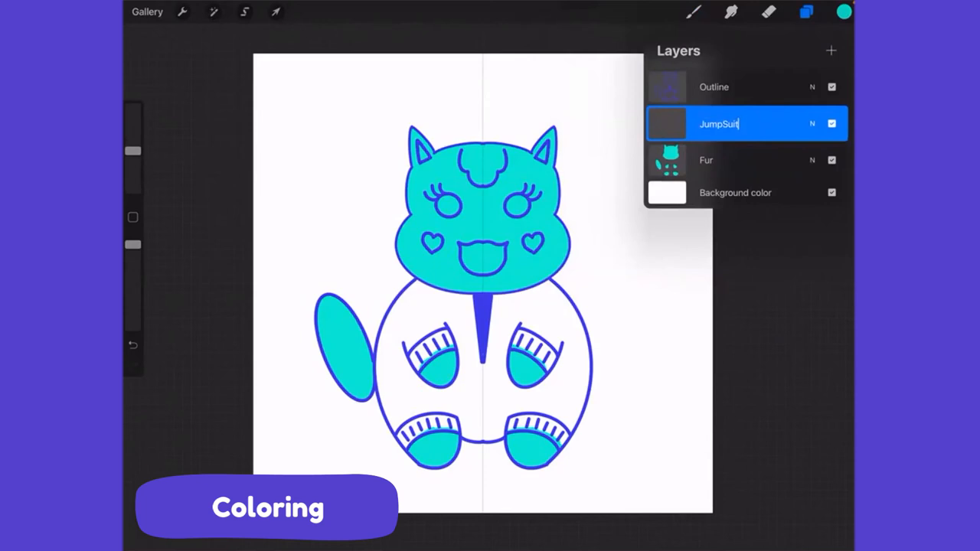
Pick lime green (#a6fc67) with the JumpSuit layer still active.
left_click(842, 11)
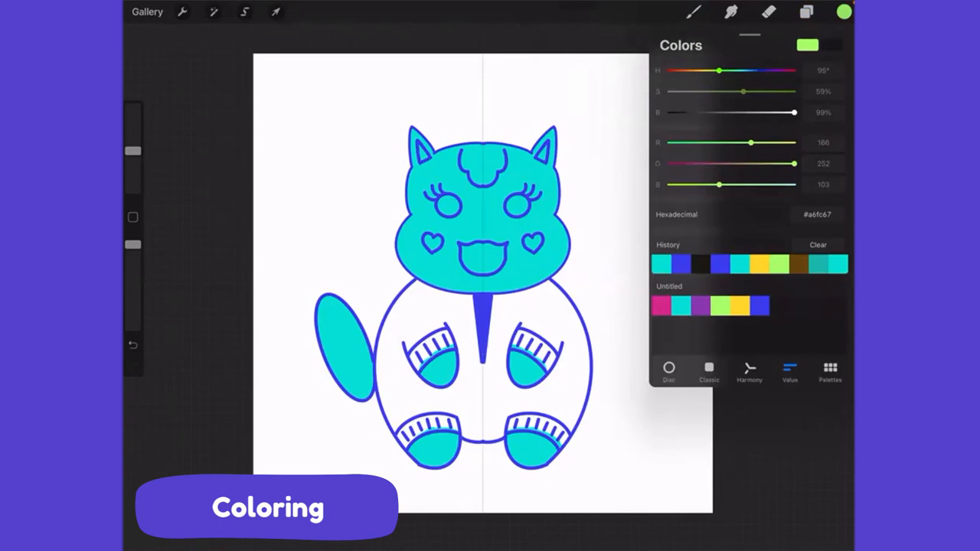
left_click(807, 12)
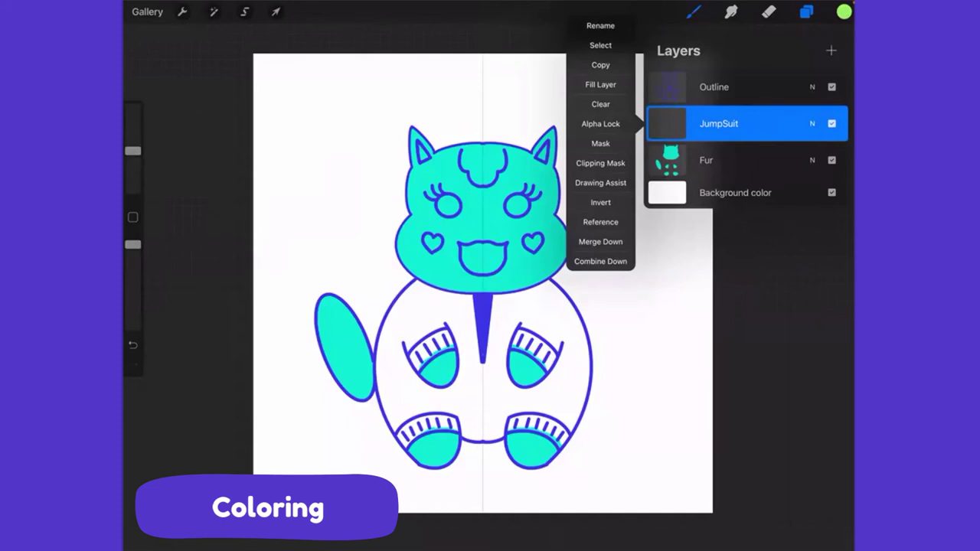
Turn on Drawing Assist for JumpSuit and brush lime strokes along the jumpsuit.
left_click(601, 183)
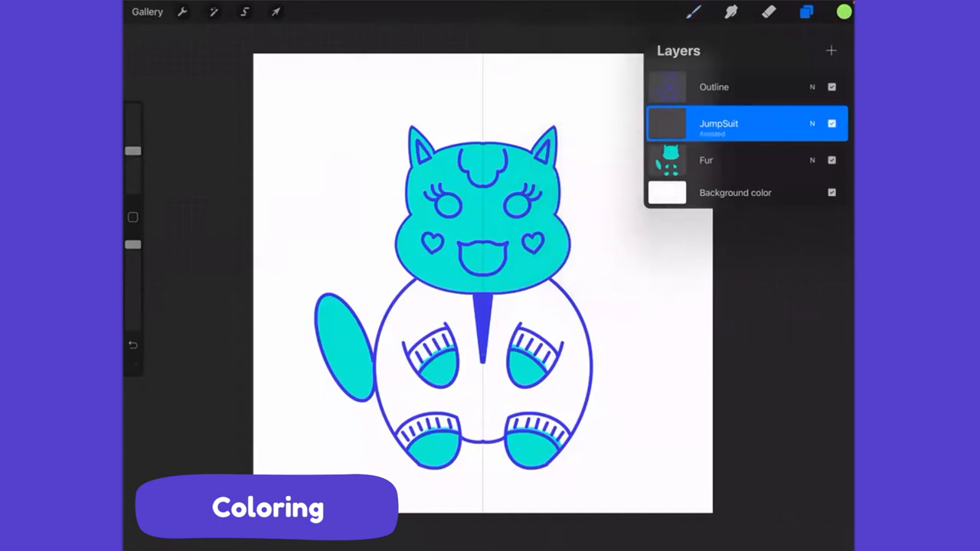
left_click(806, 11)
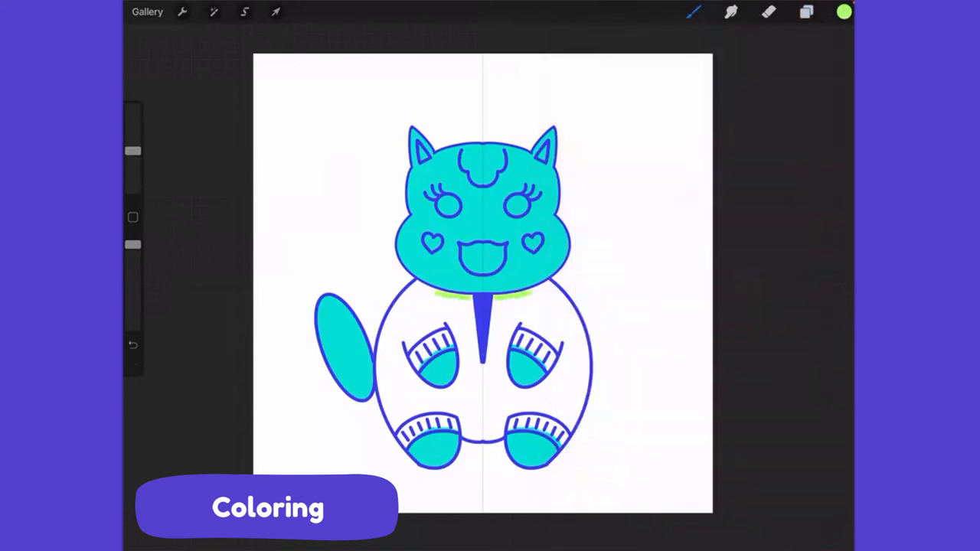
left_click(843, 12)
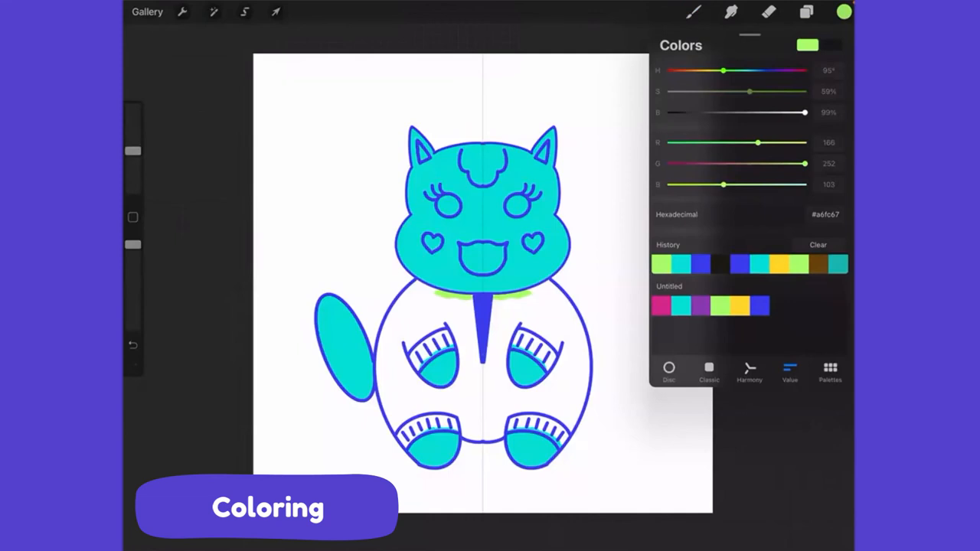
left_click(806, 11)
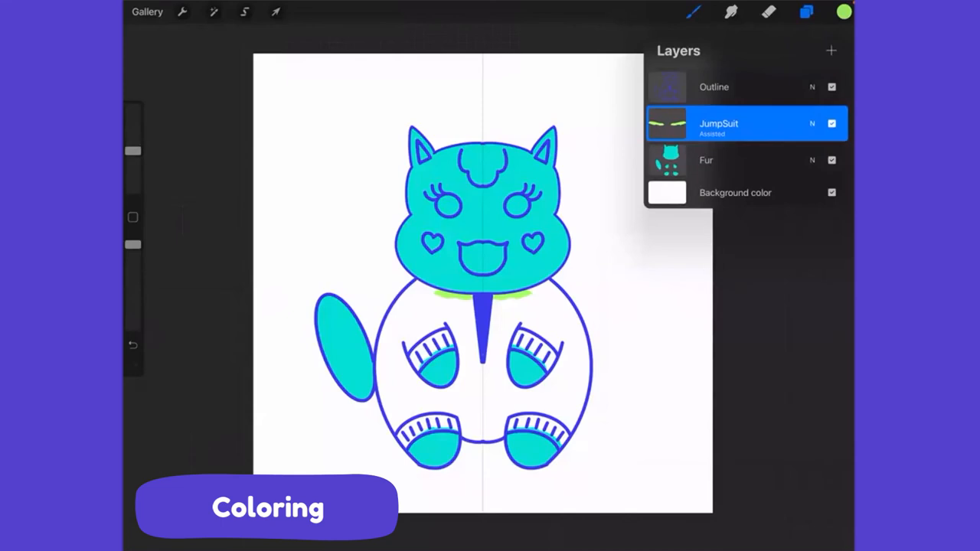
left_click(806, 11)
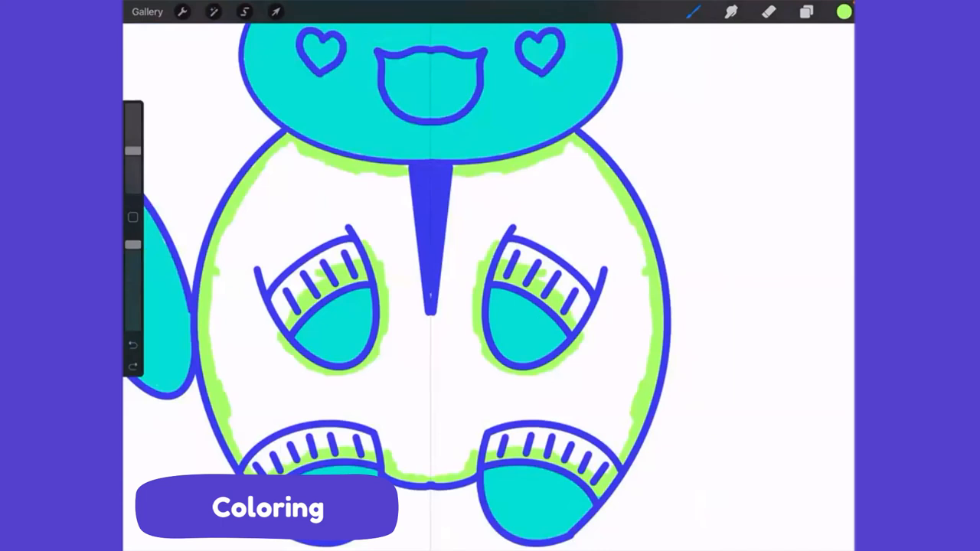
Hide the Outline layer to check the lime jumpsuit fill coverage.
left_click(807, 12)
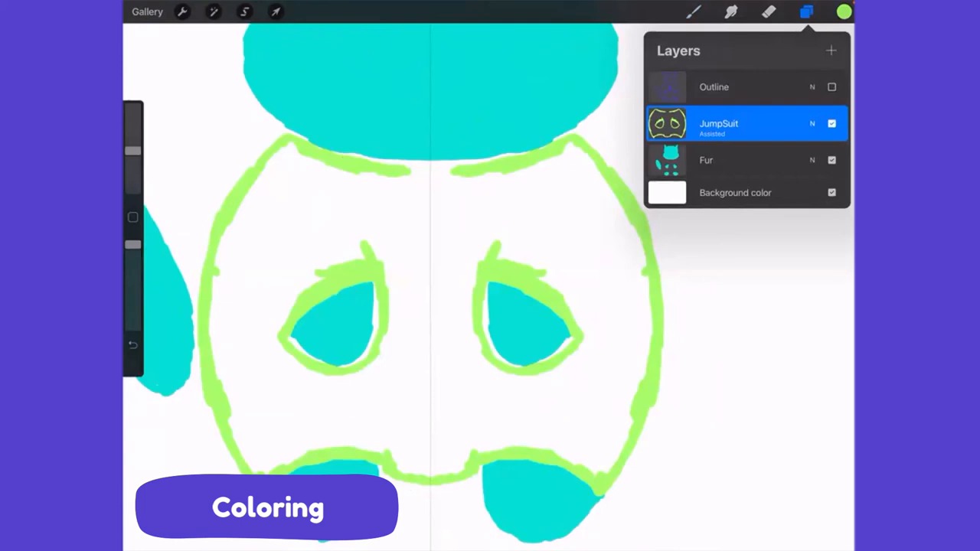
left_click(806, 11)
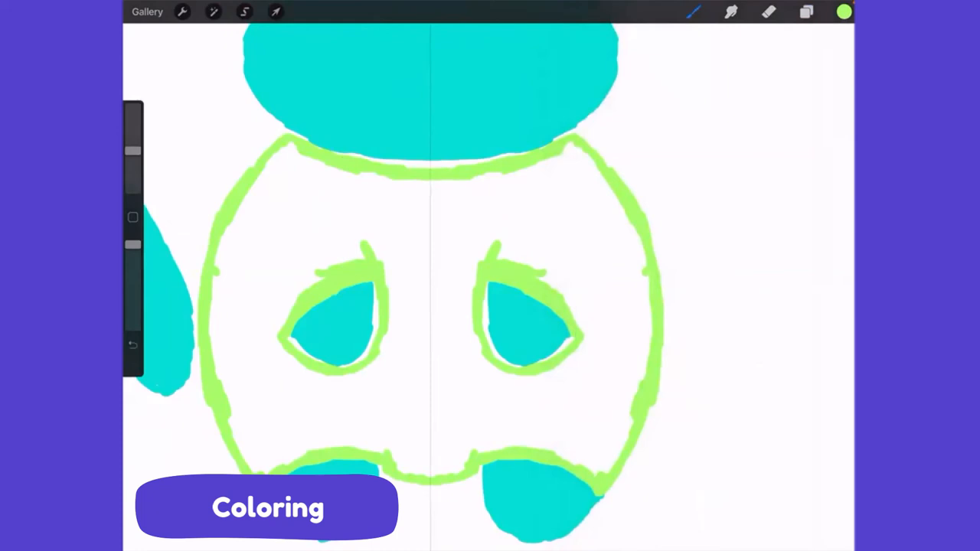
left_click(806, 12)
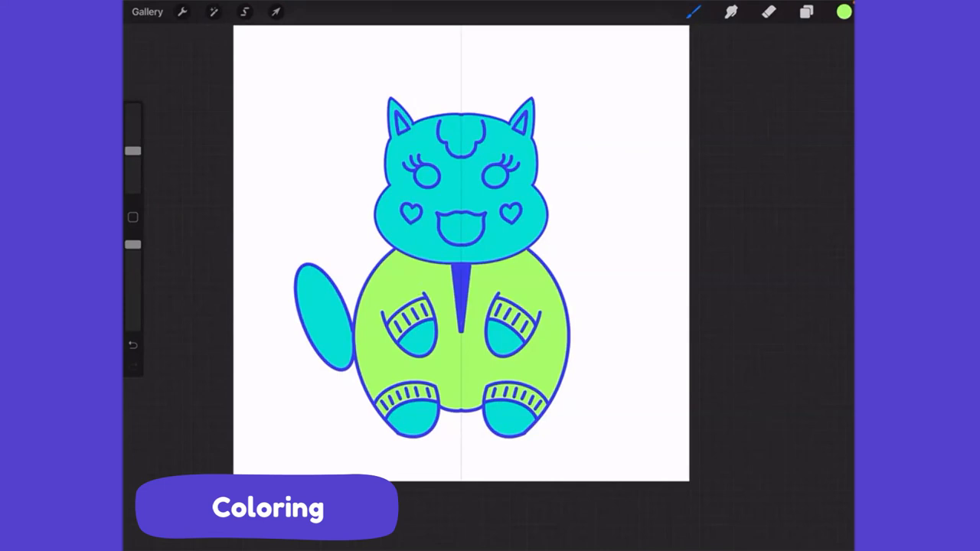
On the Eyes layer, switch to purple, enable drawing assist, and add white highlight dots.
left_click(805, 12)
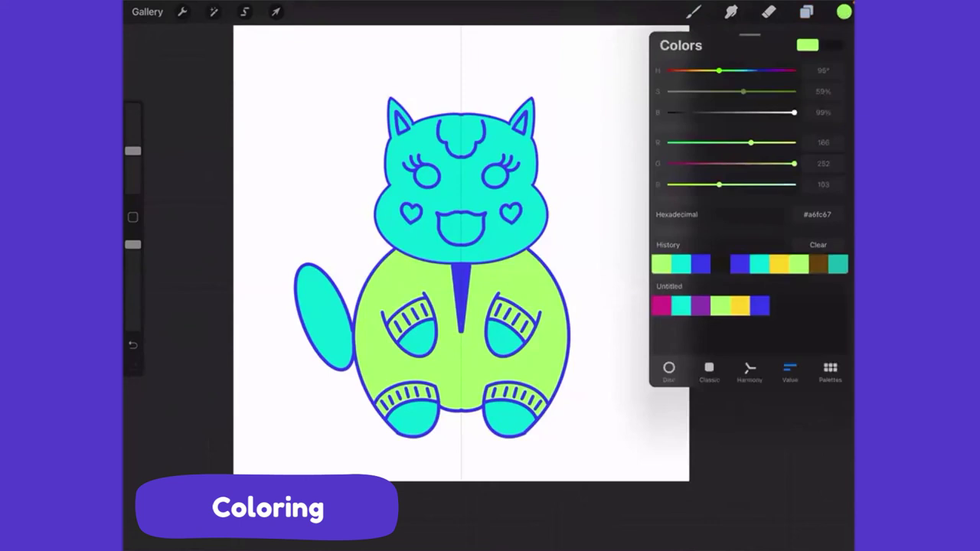
left_click_drag(719, 70, 776, 71)
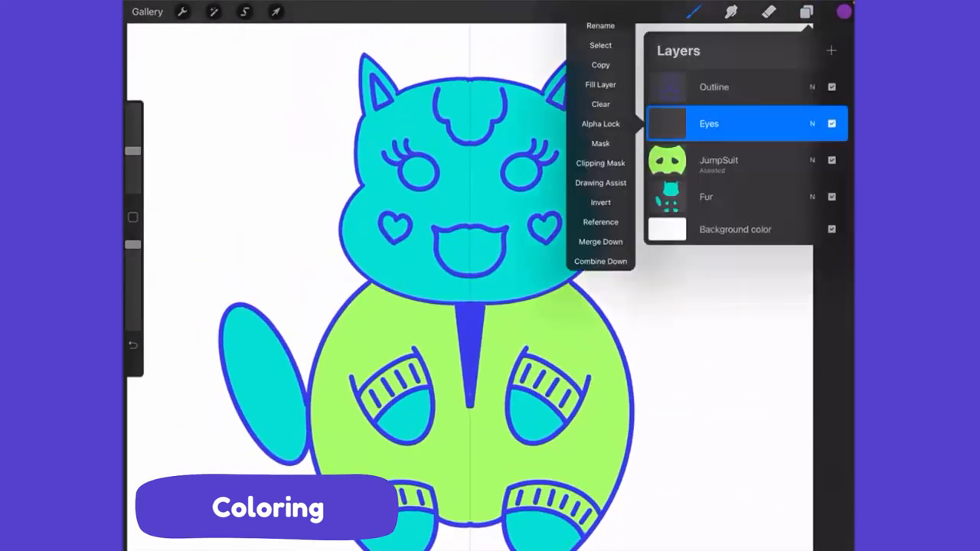
left_click(601, 182)
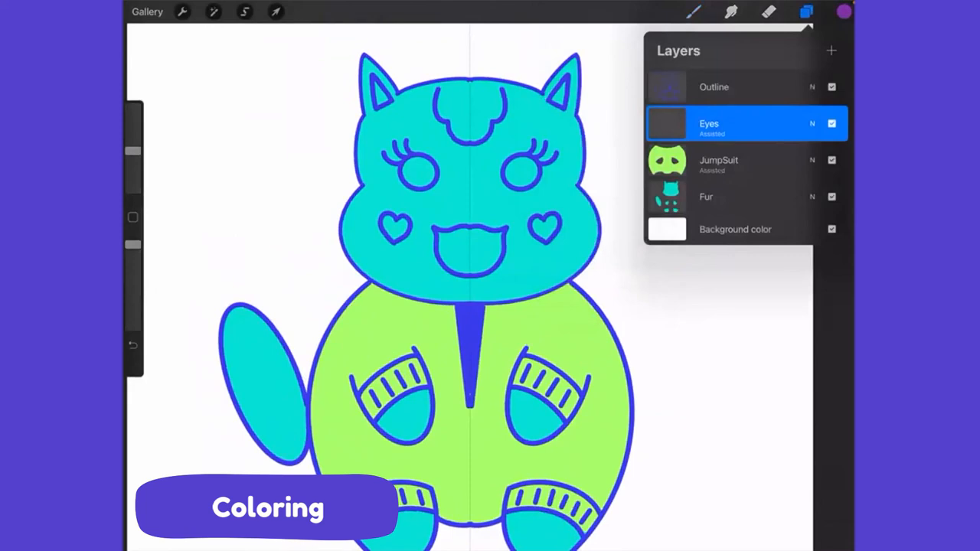
left_click(805, 11)
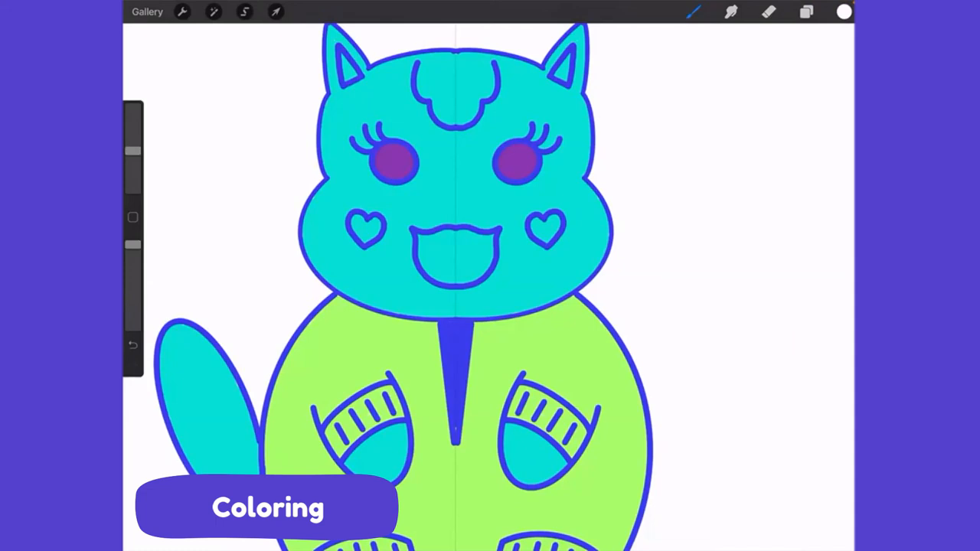
left_click(805, 12)
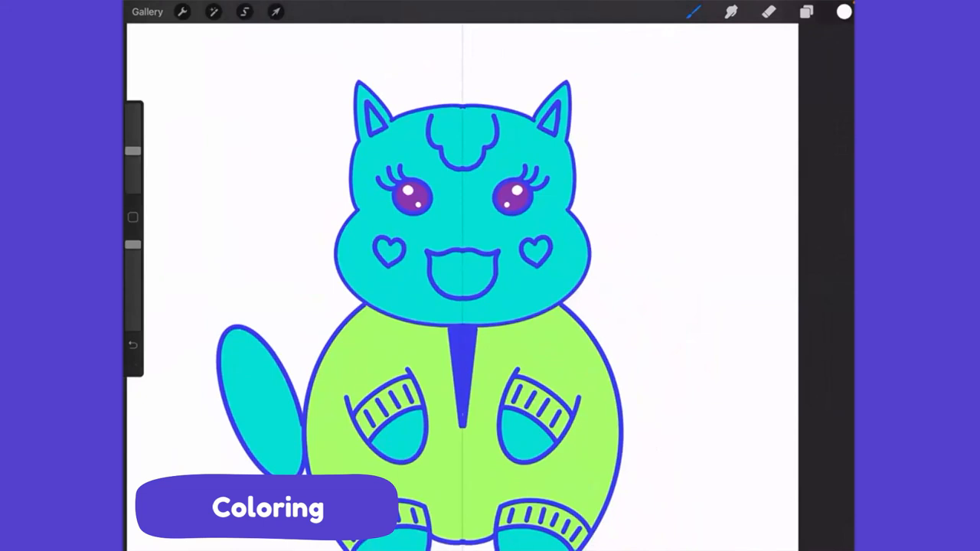
Add a new layer named Heart' mouth.
left_click(805, 11)
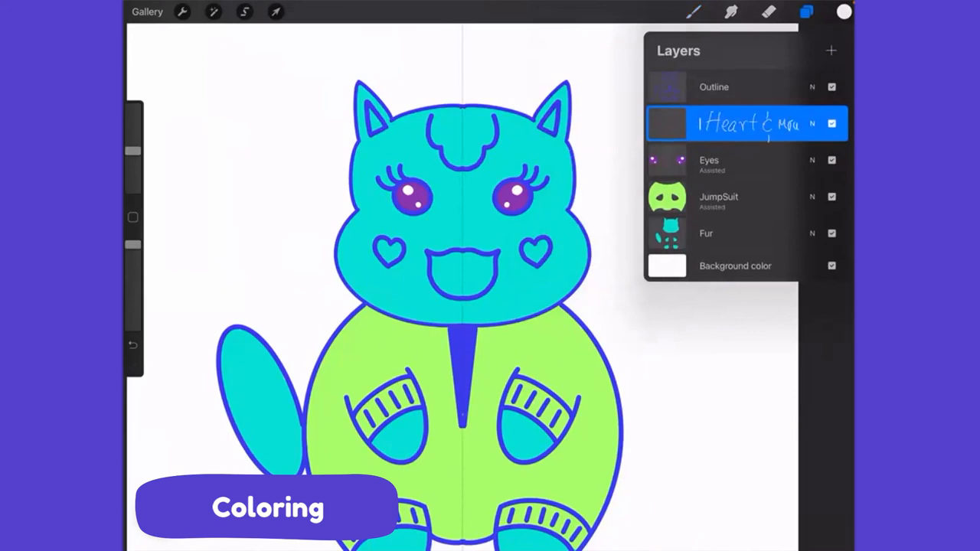
type("Heart' mouth")
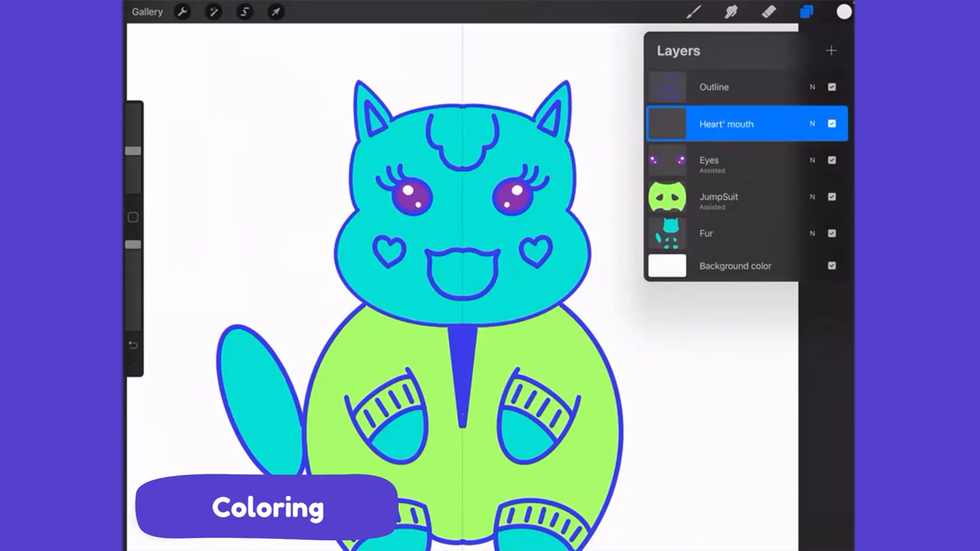
left_click(843, 12)
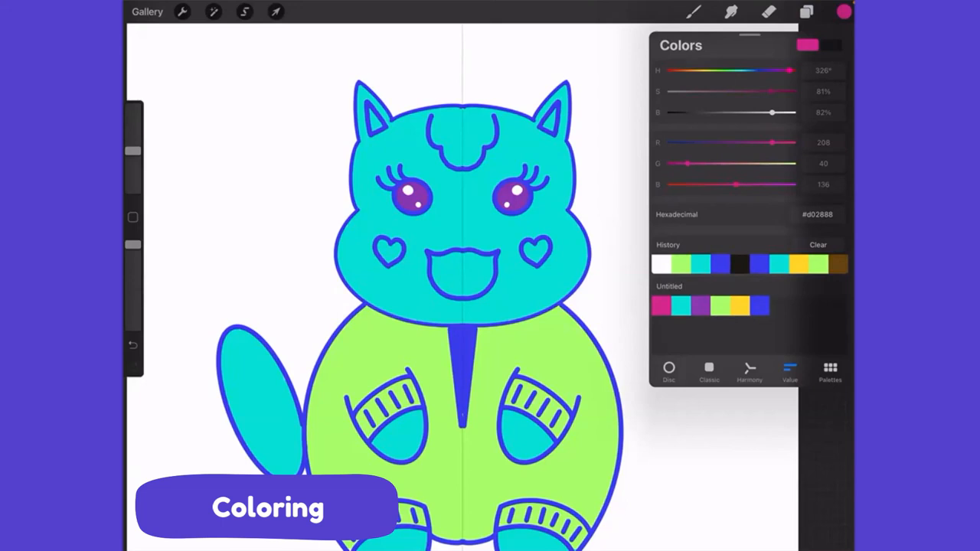
Pick fuchsia and fill the cheek hearts and open mouth.
left_click(806, 10)
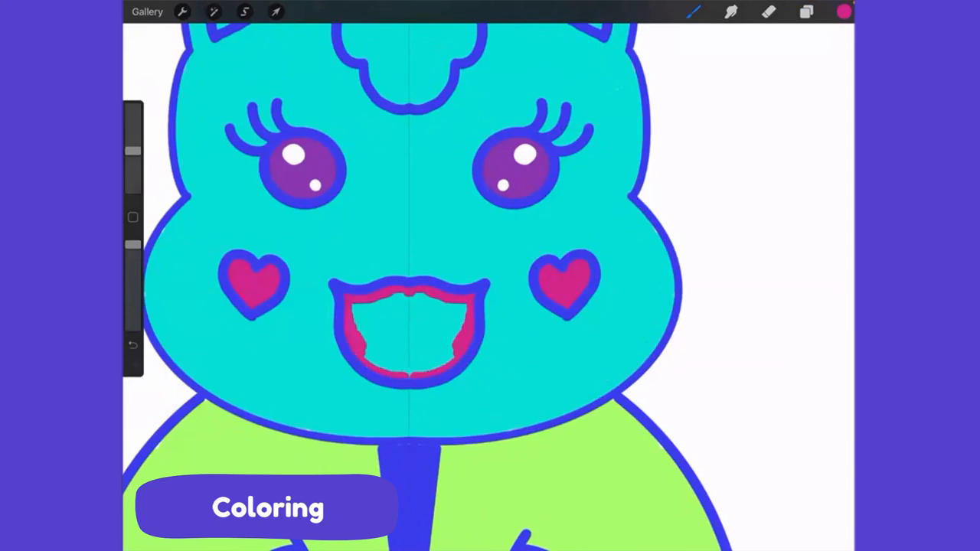
left_click(413, 314)
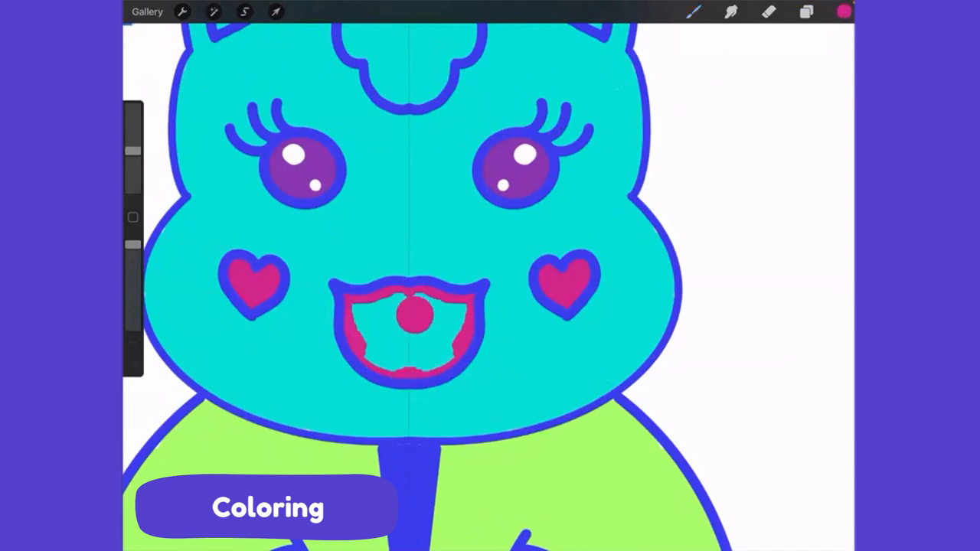
left_click(410, 321)
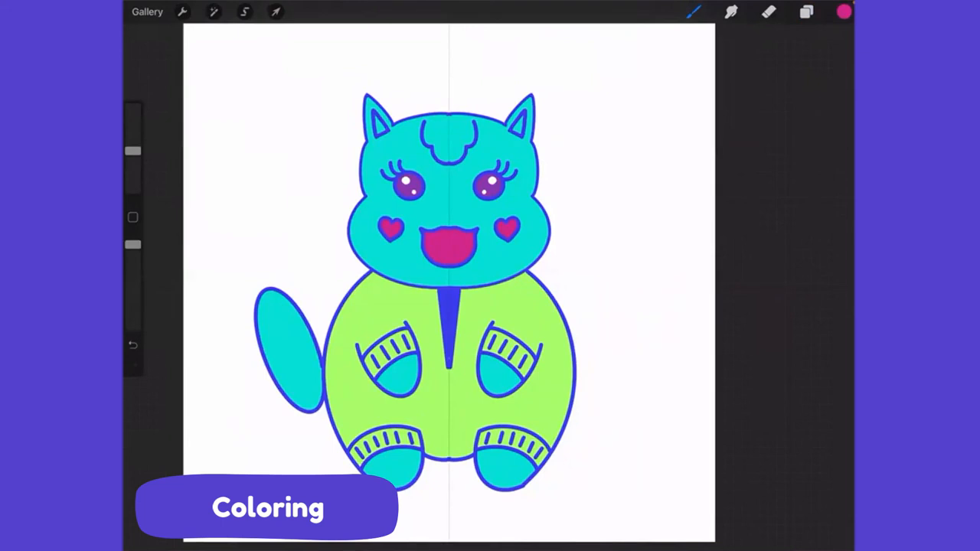
Add a layer named EarDetail above Heart' mouth, verify it, and close Layers.
left_click(805, 11)
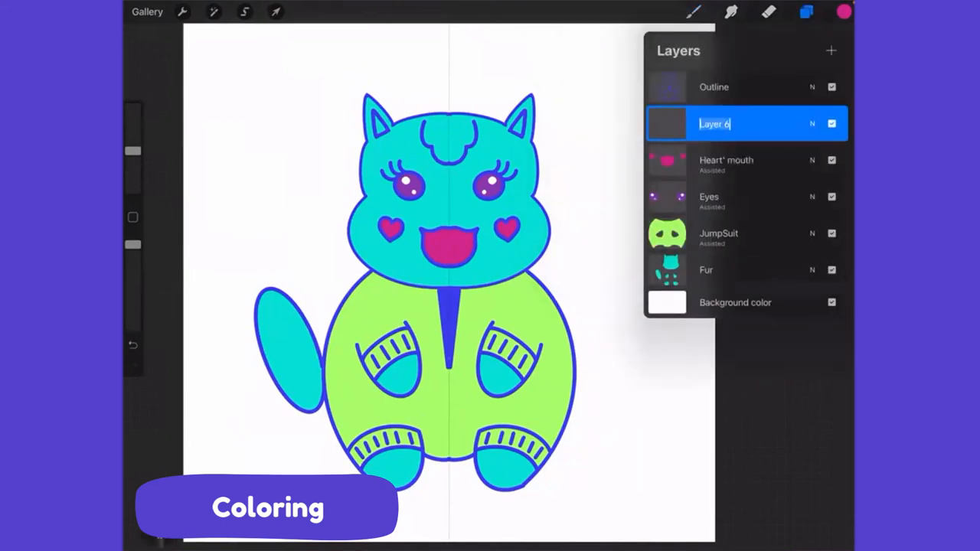
type("bl")
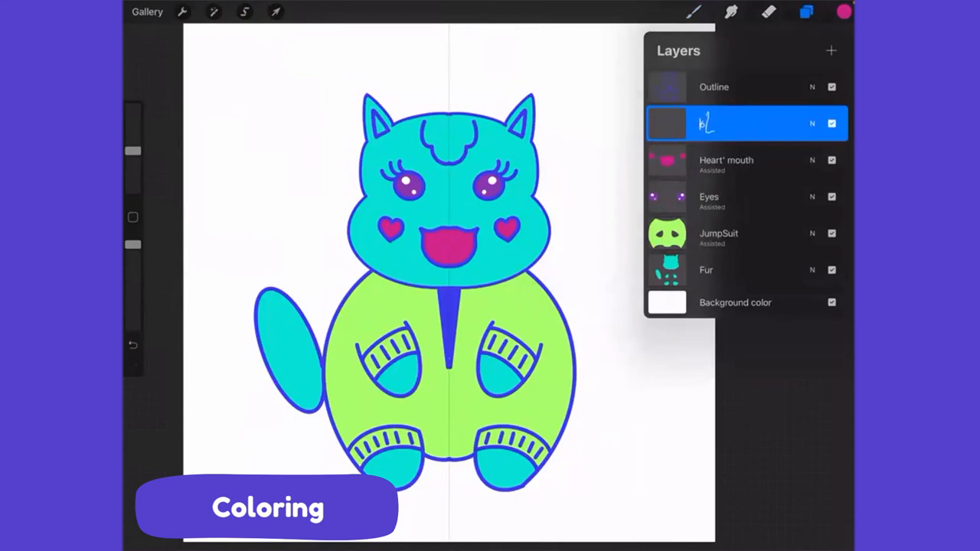
type("Ear Detail")
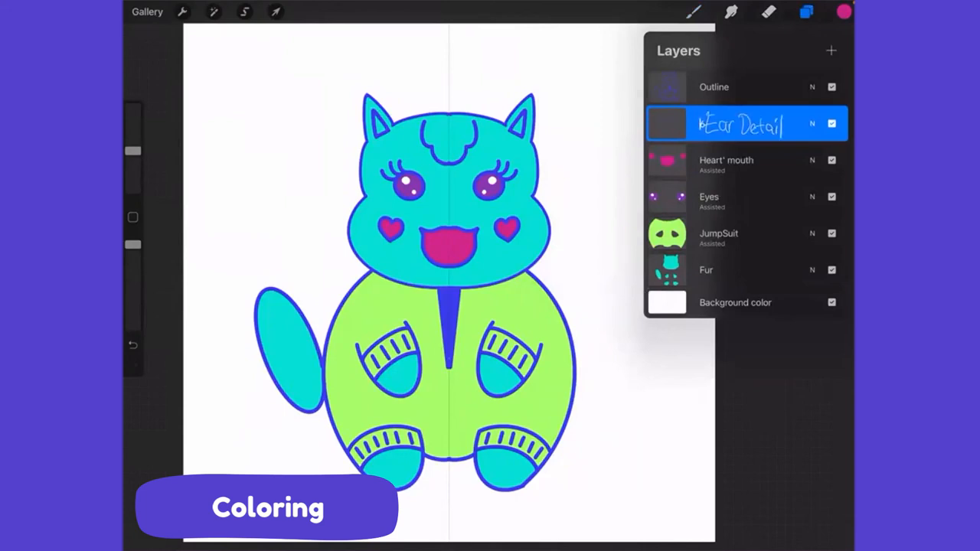
type("EarDetail d")
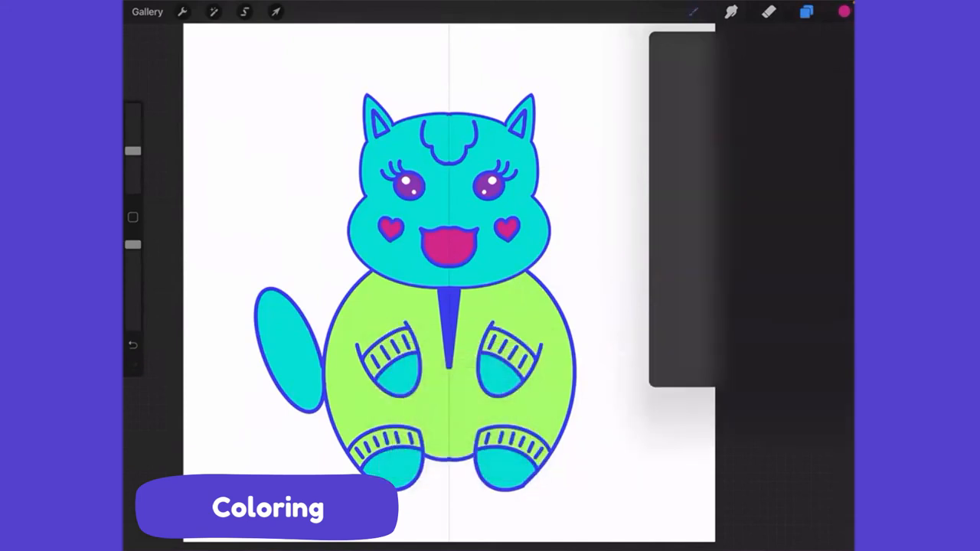
left_click(843, 12)
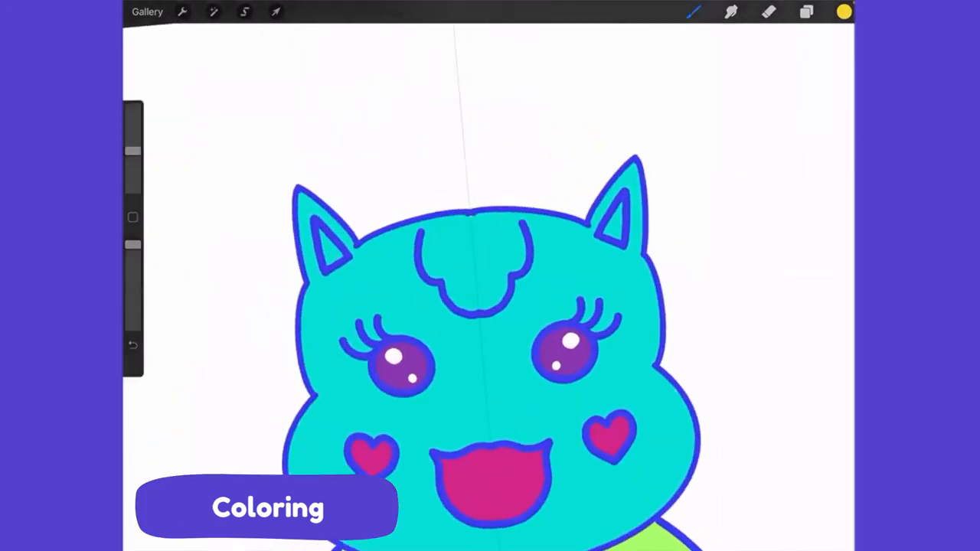
left_click(805, 12)
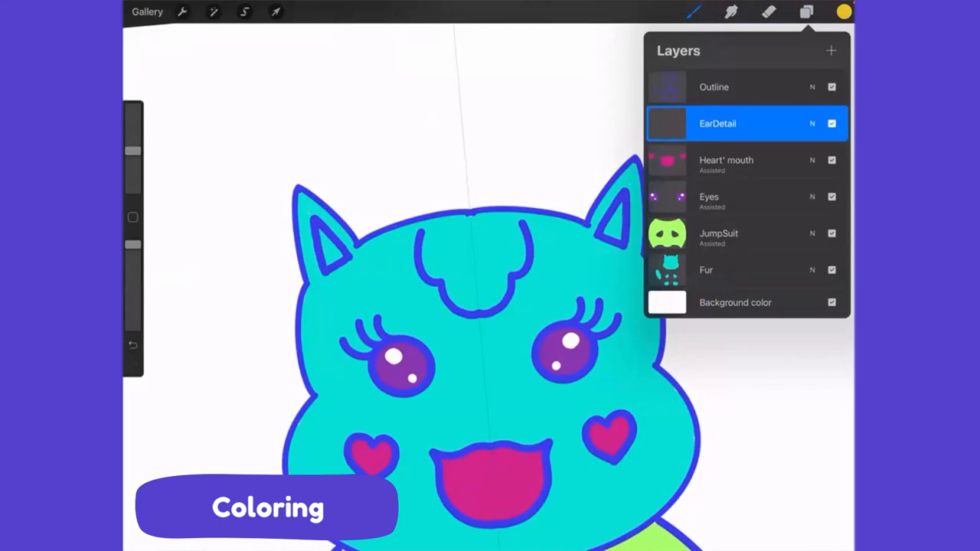
left_click(806, 12)
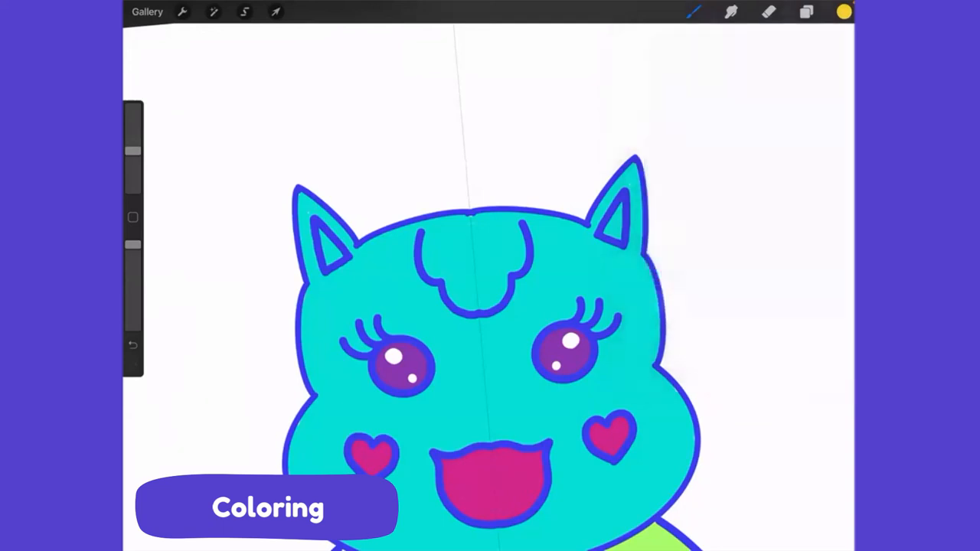